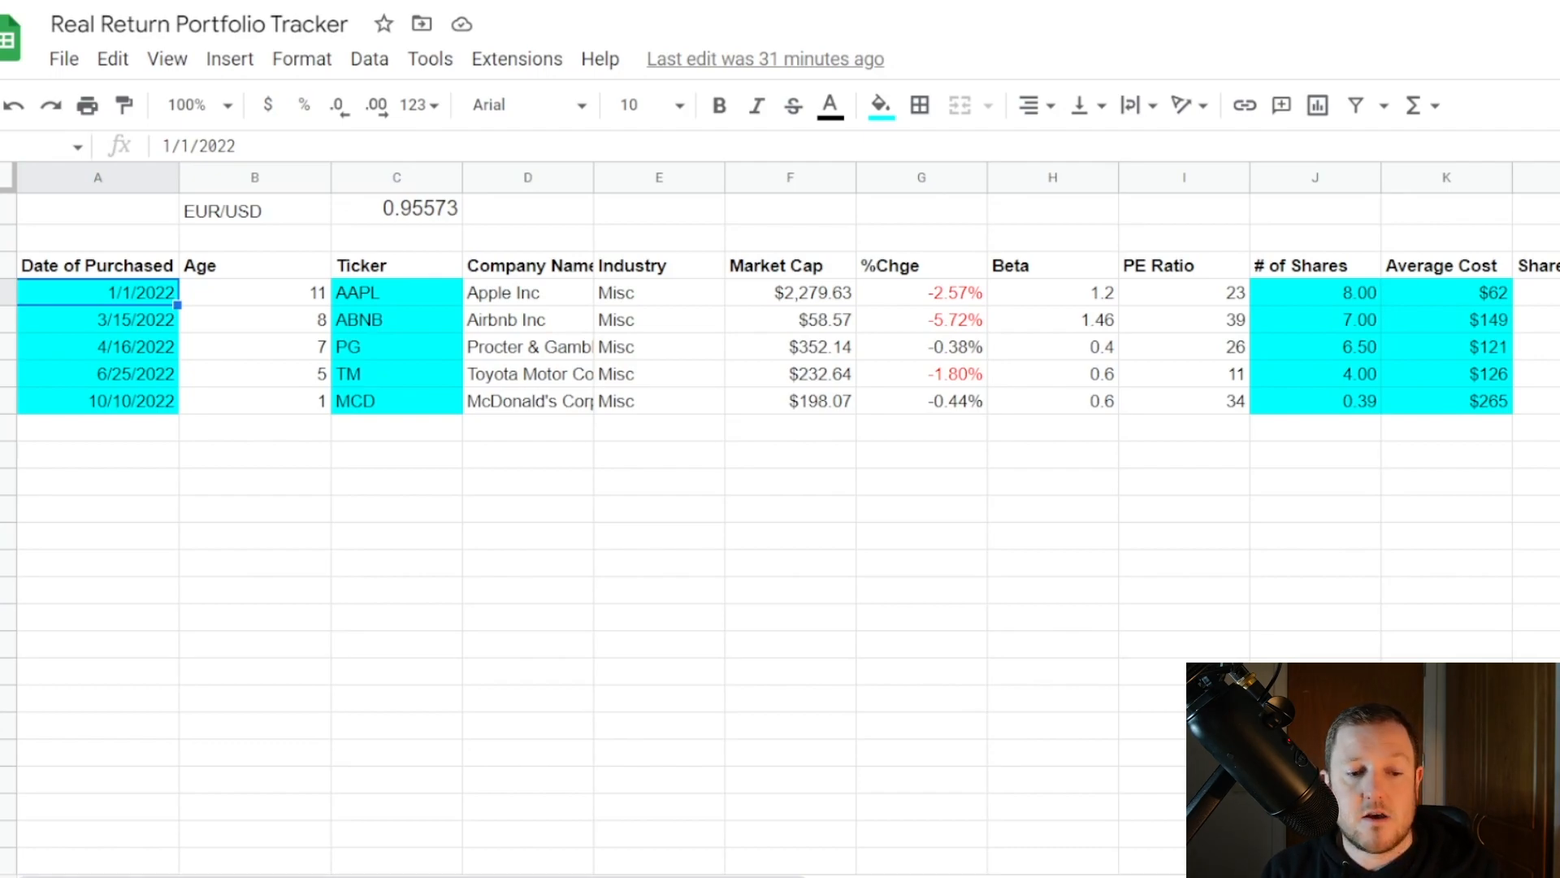
Review the first holding's age, AAPL ticker, company name, market cap, percent change and Beta formulas.
{"action": "left_click", "coordinate": [255, 291]}
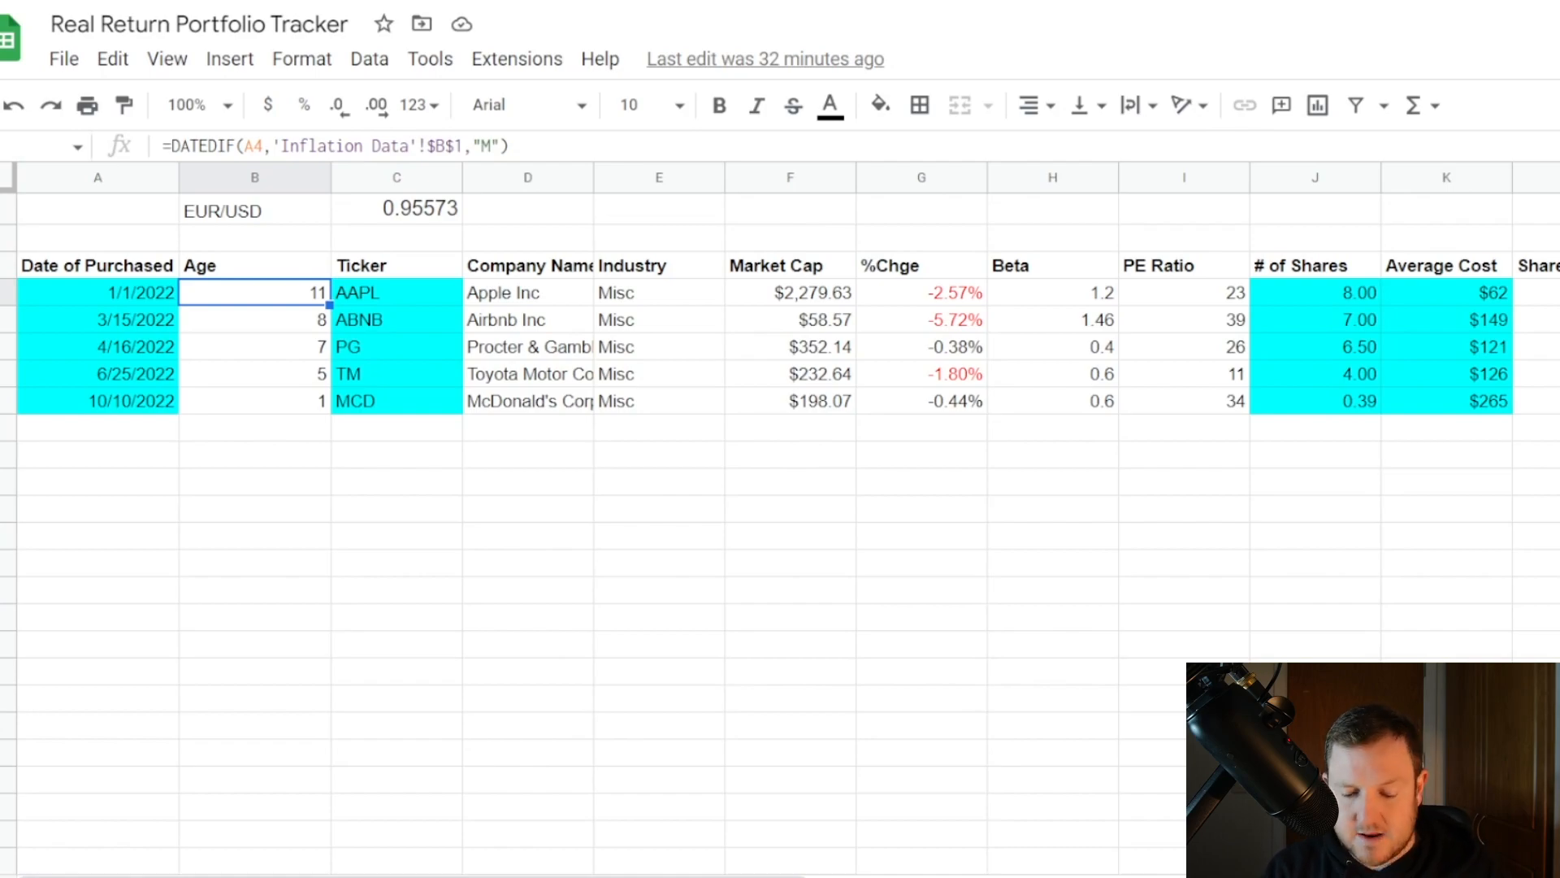
{"action": "left_click", "coordinate": [397, 291]}
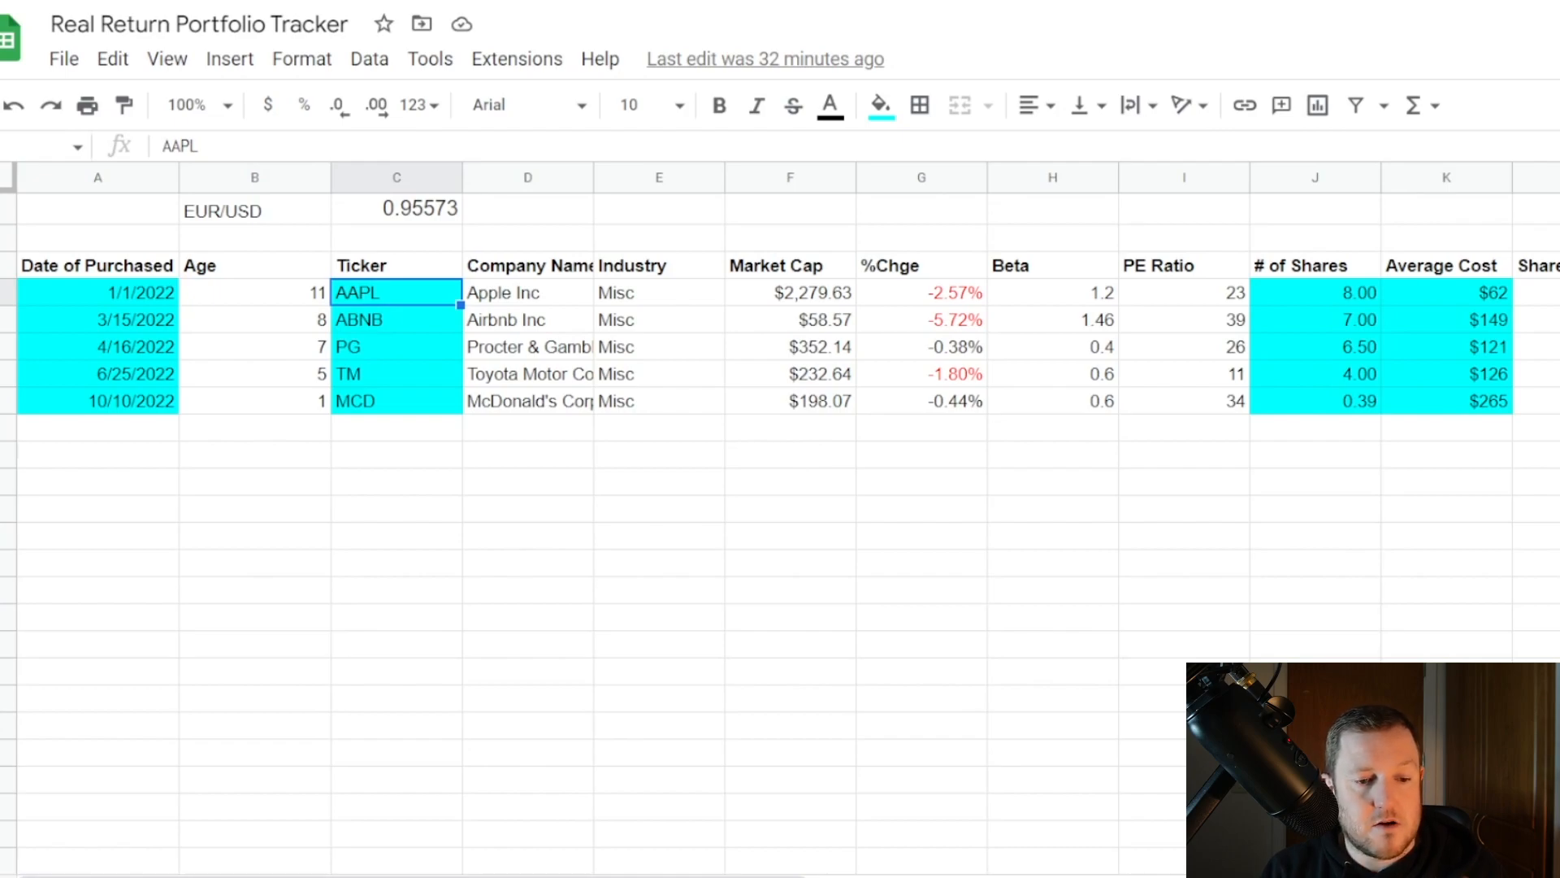
{"action": "left_click", "coordinate": [527, 291]}
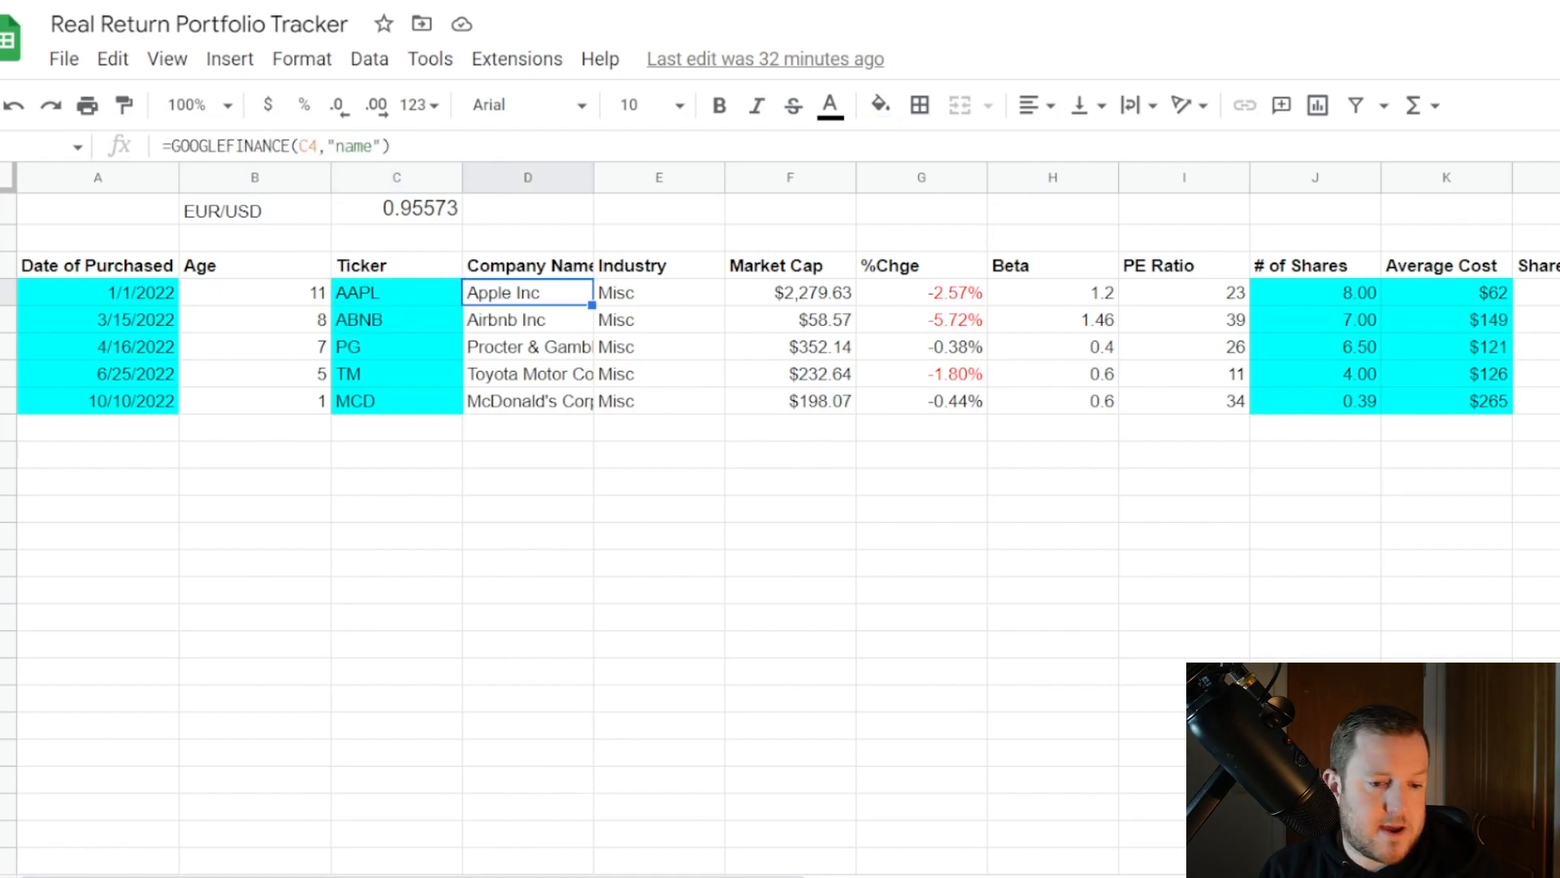
{"action": "left_click", "coordinate": [790, 291]}
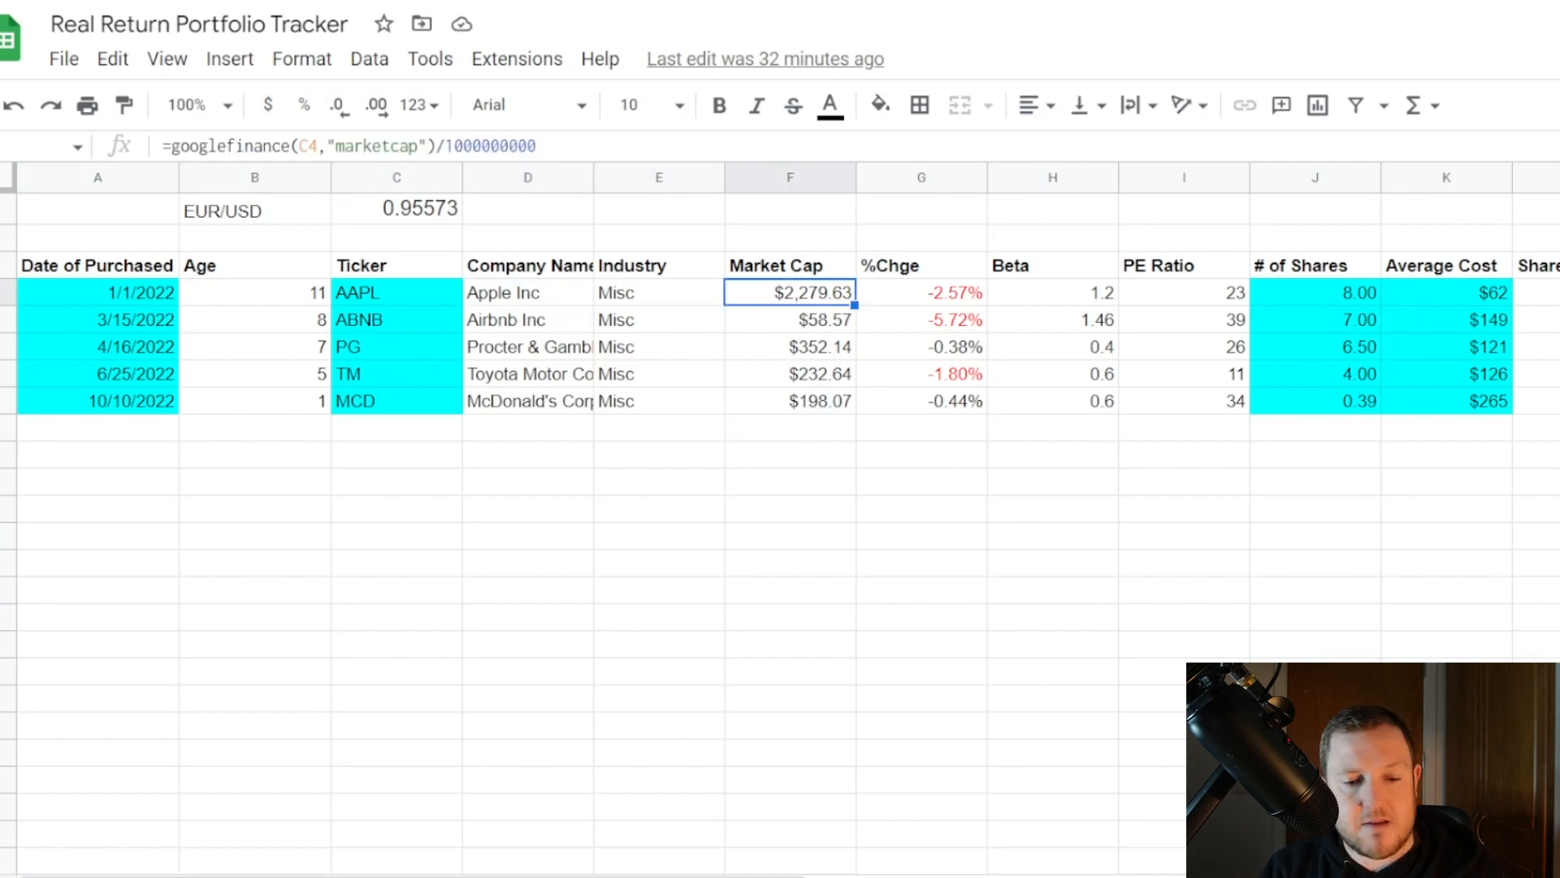
{"action": "left_click", "coordinate": [920, 291]}
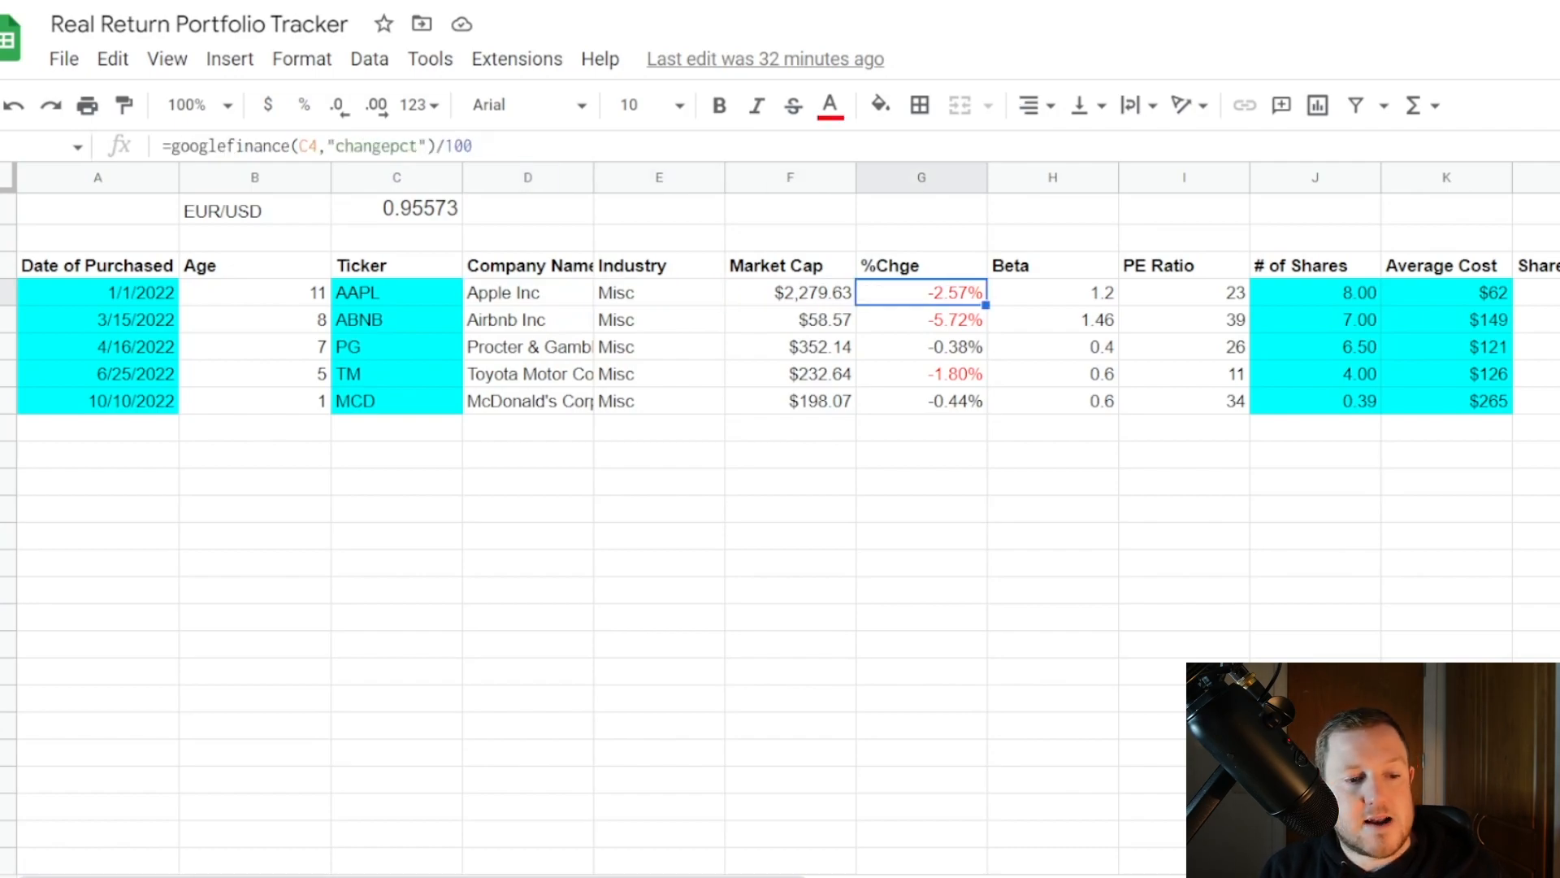
{"action": "left_click", "coordinate": [1051, 291]}
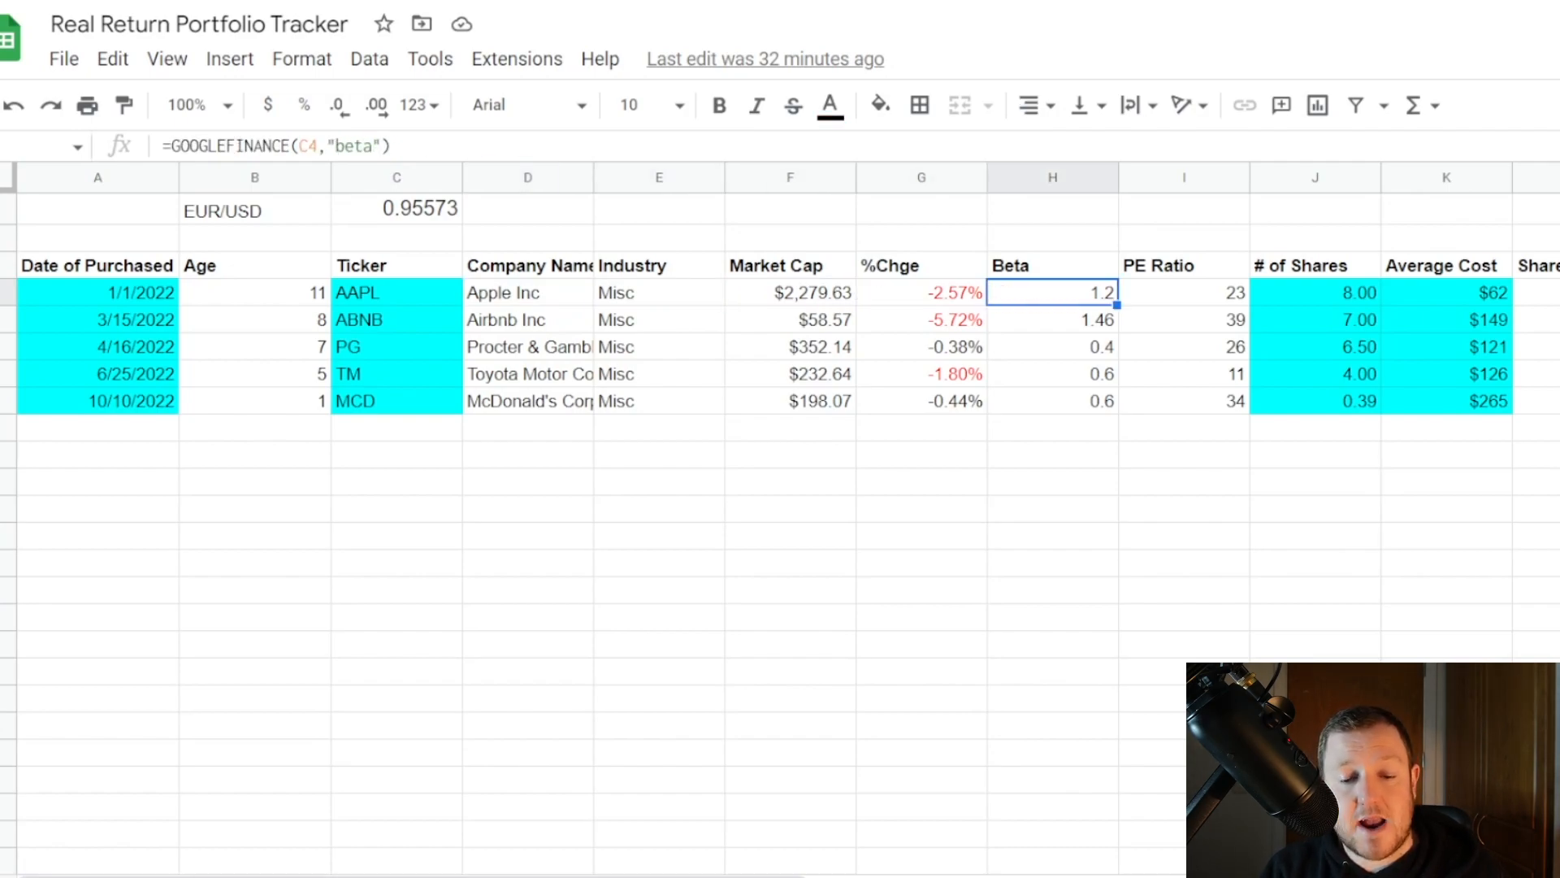
{"action": "left_click", "coordinate": [1183, 291]}
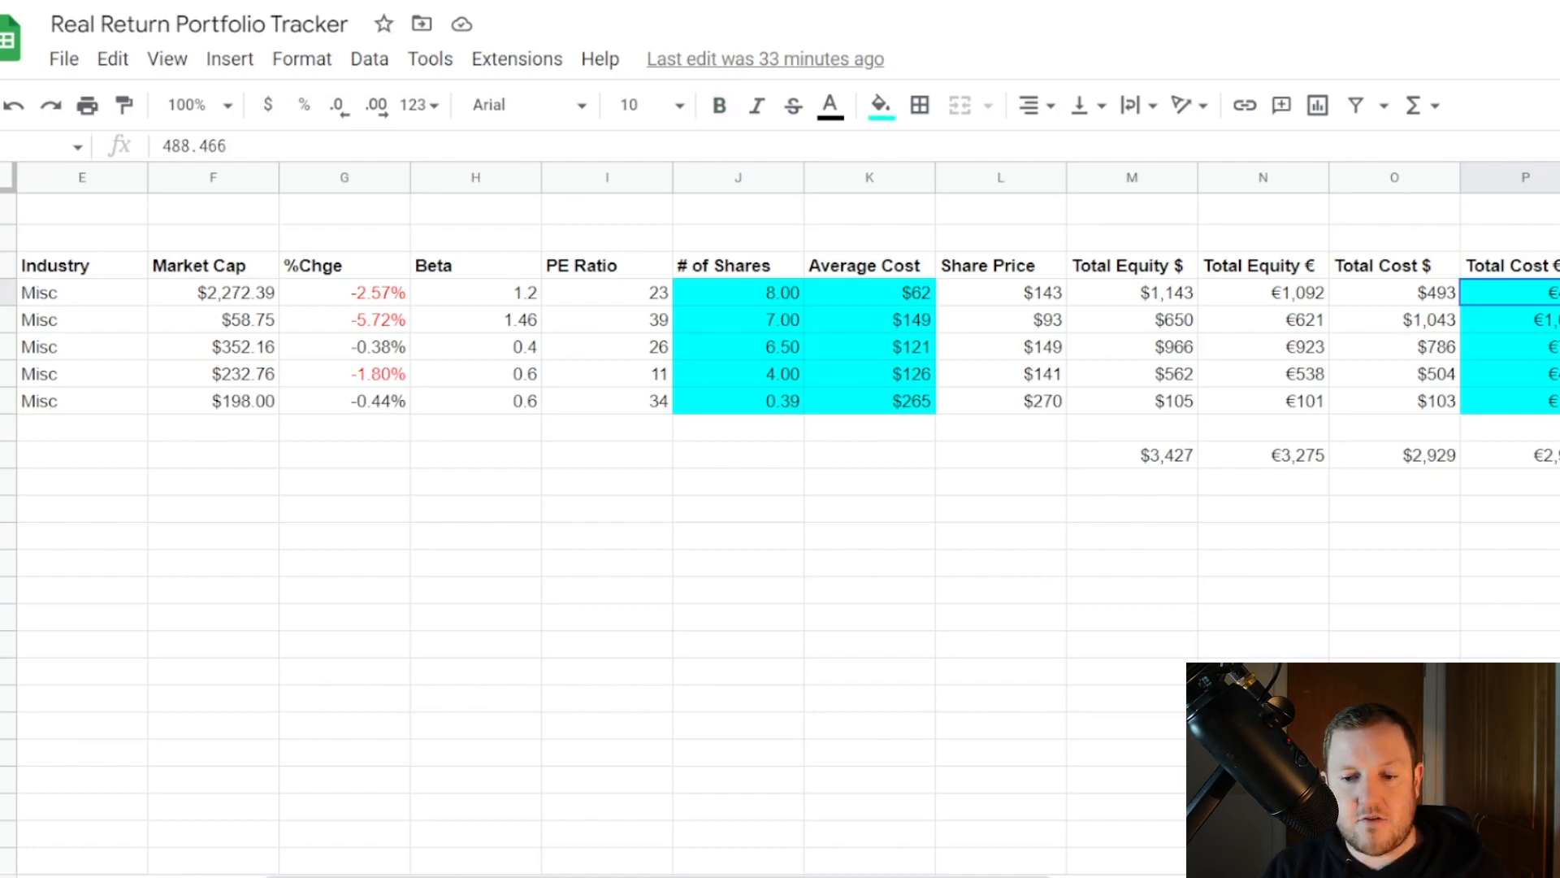
Review the % Gain/Loss, inflation VLOOKUP and nominal return formulas for the first holding.
{"action": "scroll", "scroll_direction": "right", "scroll_amount": 3}
{"action": "type", "text": "=N4-P4"}
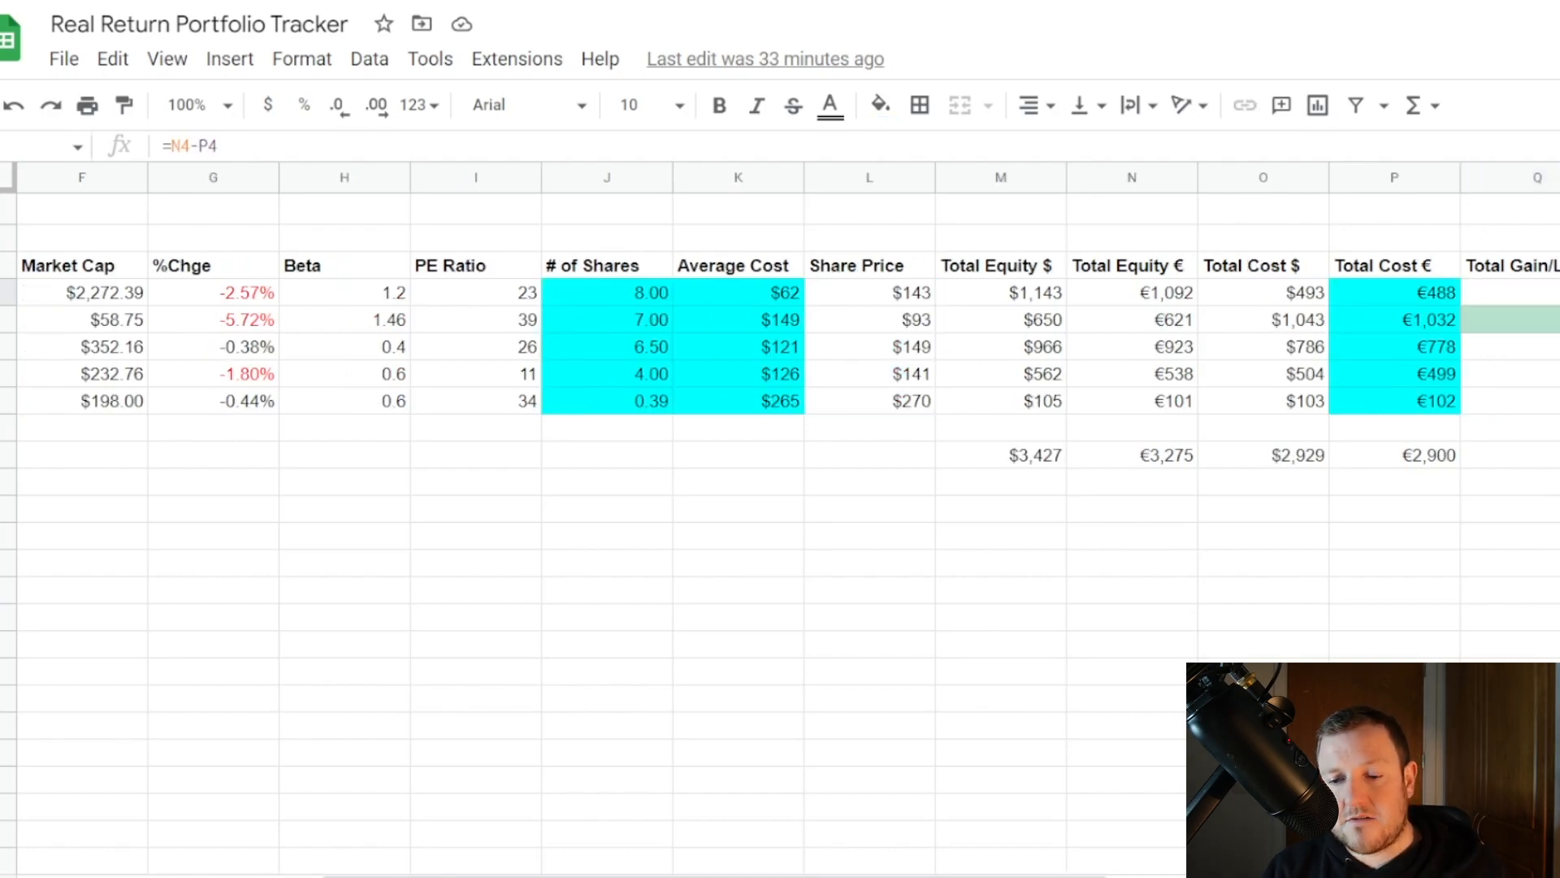
{"action": "scroll", "scroll_direction": "right", "scroll_amount": 3}
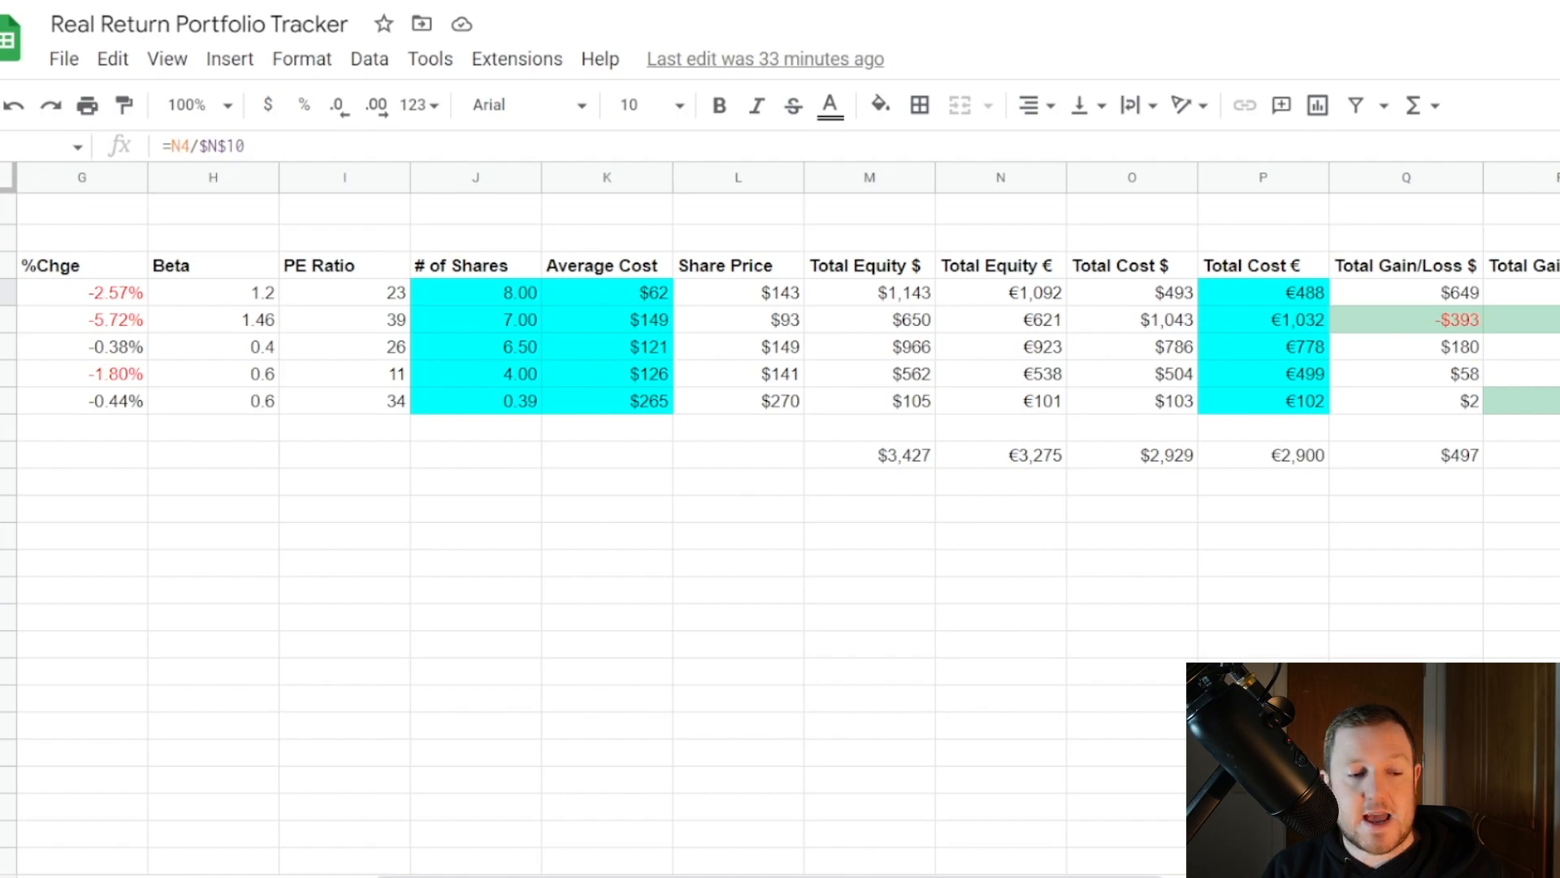
{"action": "scroll", "scroll_direction": "right", "scroll_amount": 3}
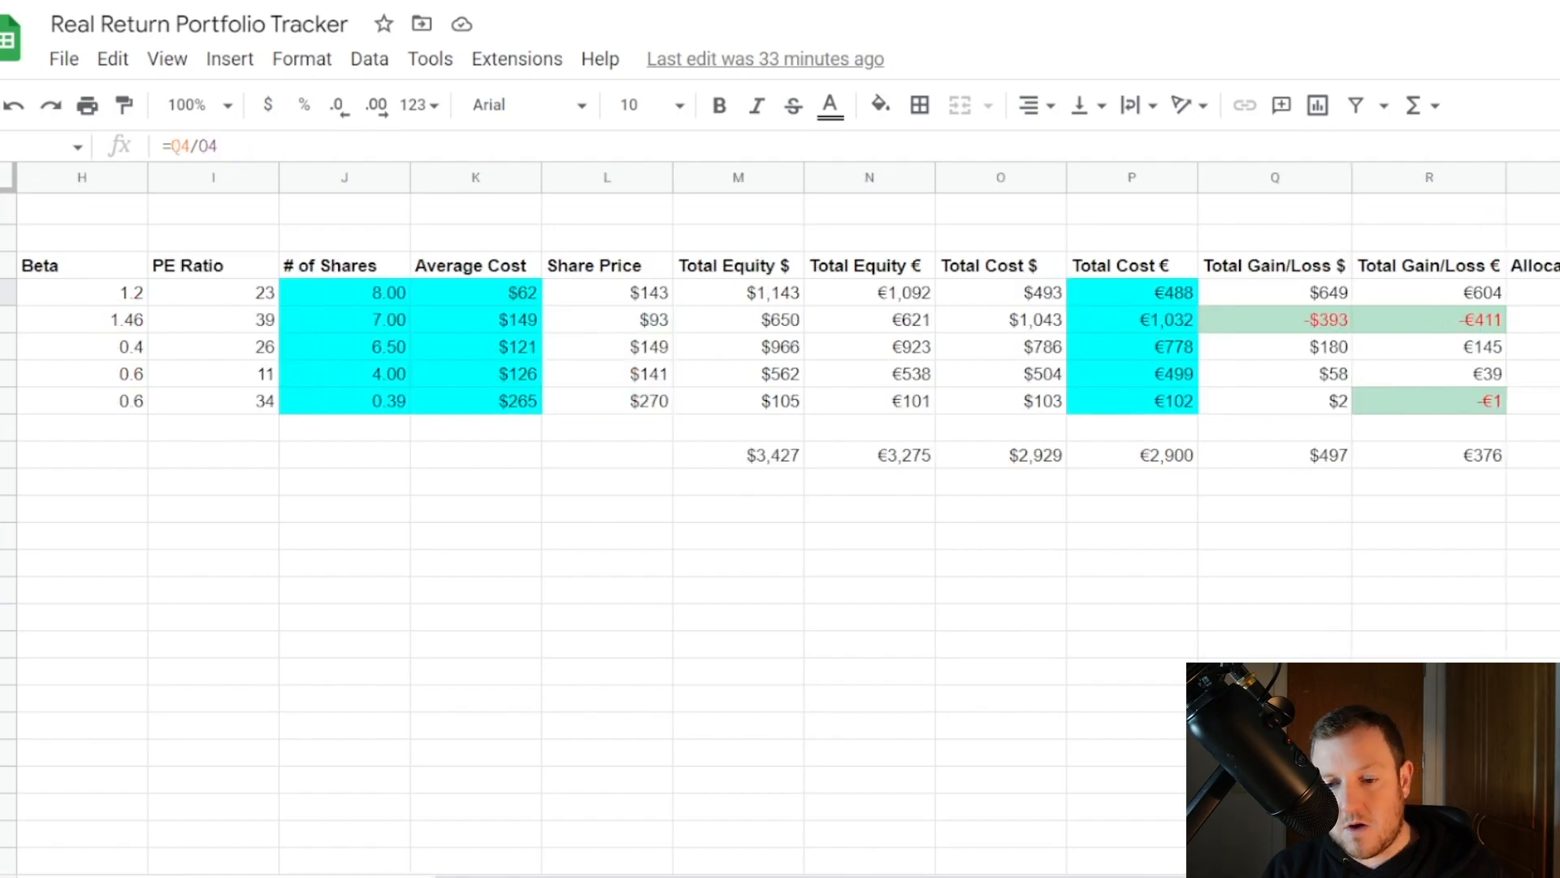
{"action": "scroll", "scroll_direction": "right", "scroll_amount": 3}
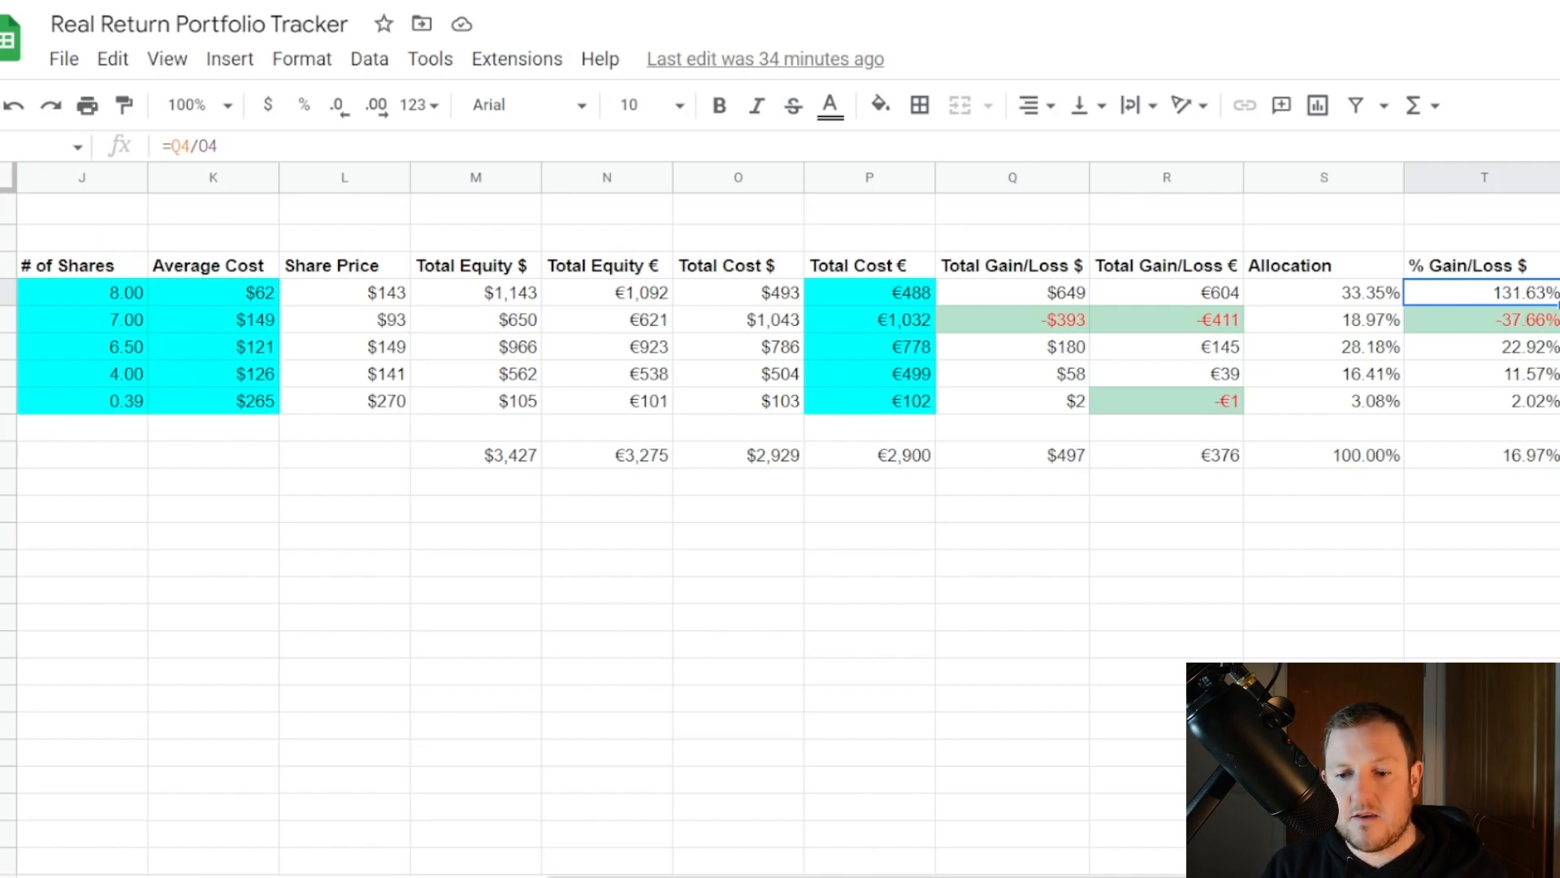
{"action": "left_click", "coordinate": [1484, 320]}
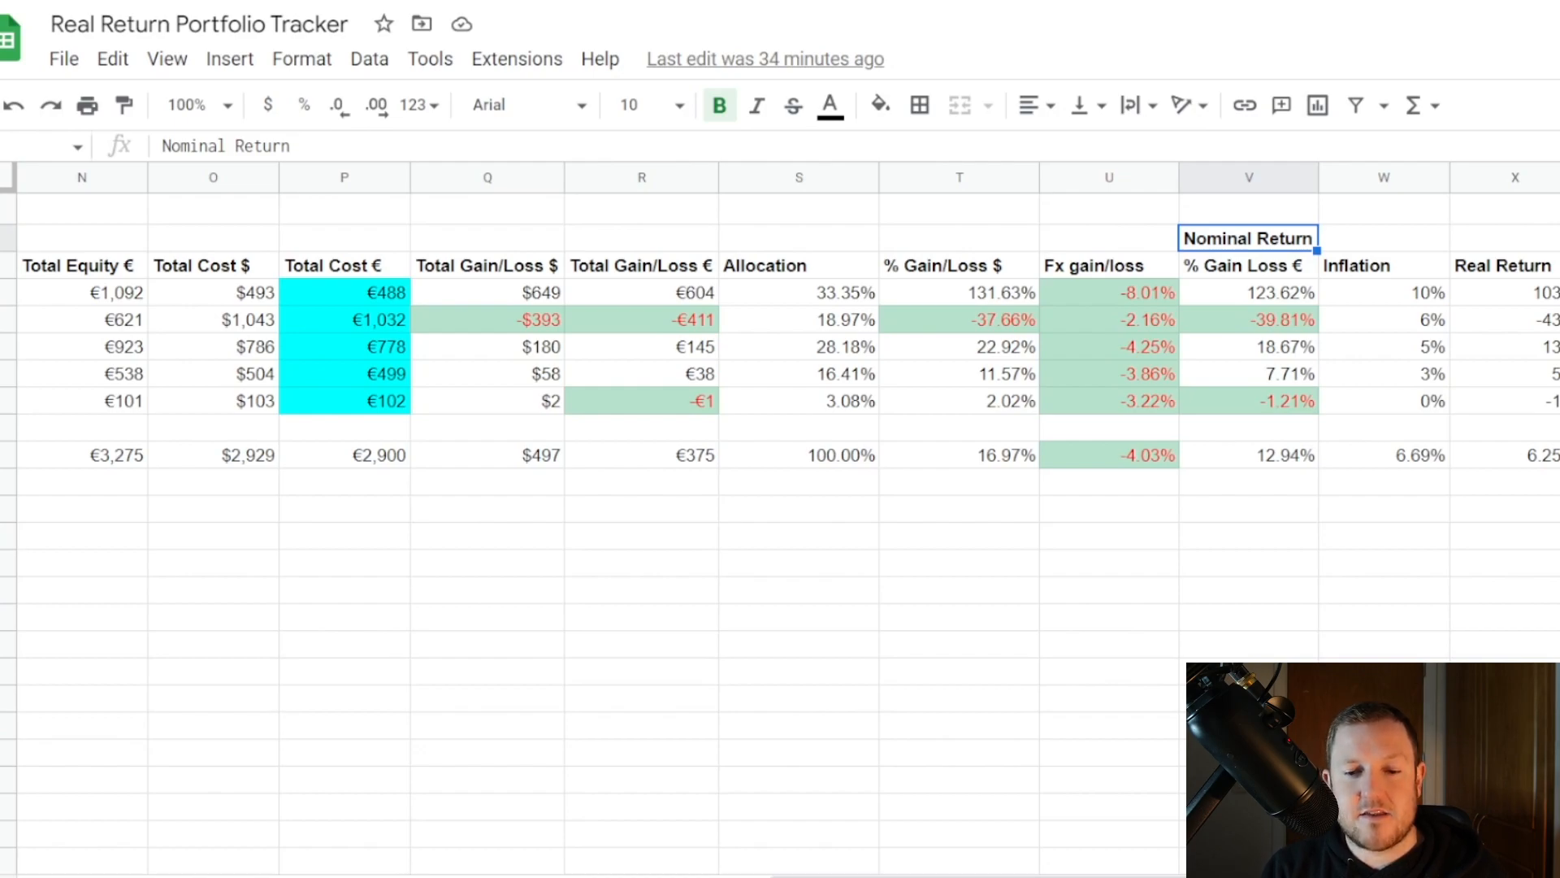
{"action": "left_click", "coordinate": [1248, 292]}
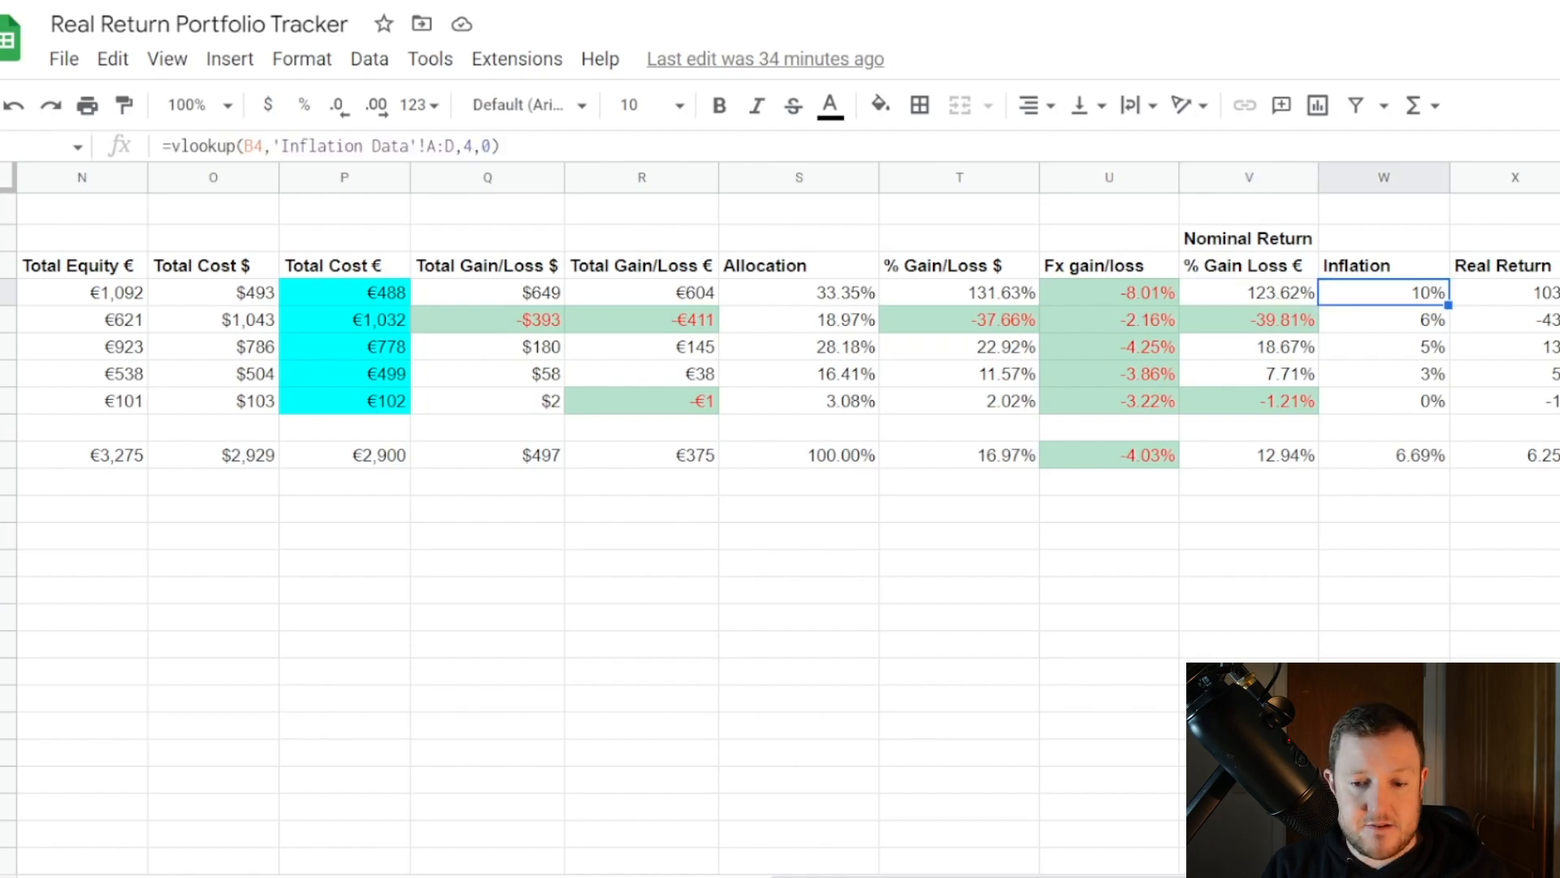
{"action": "left_click", "coordinate": [1249, 291]}
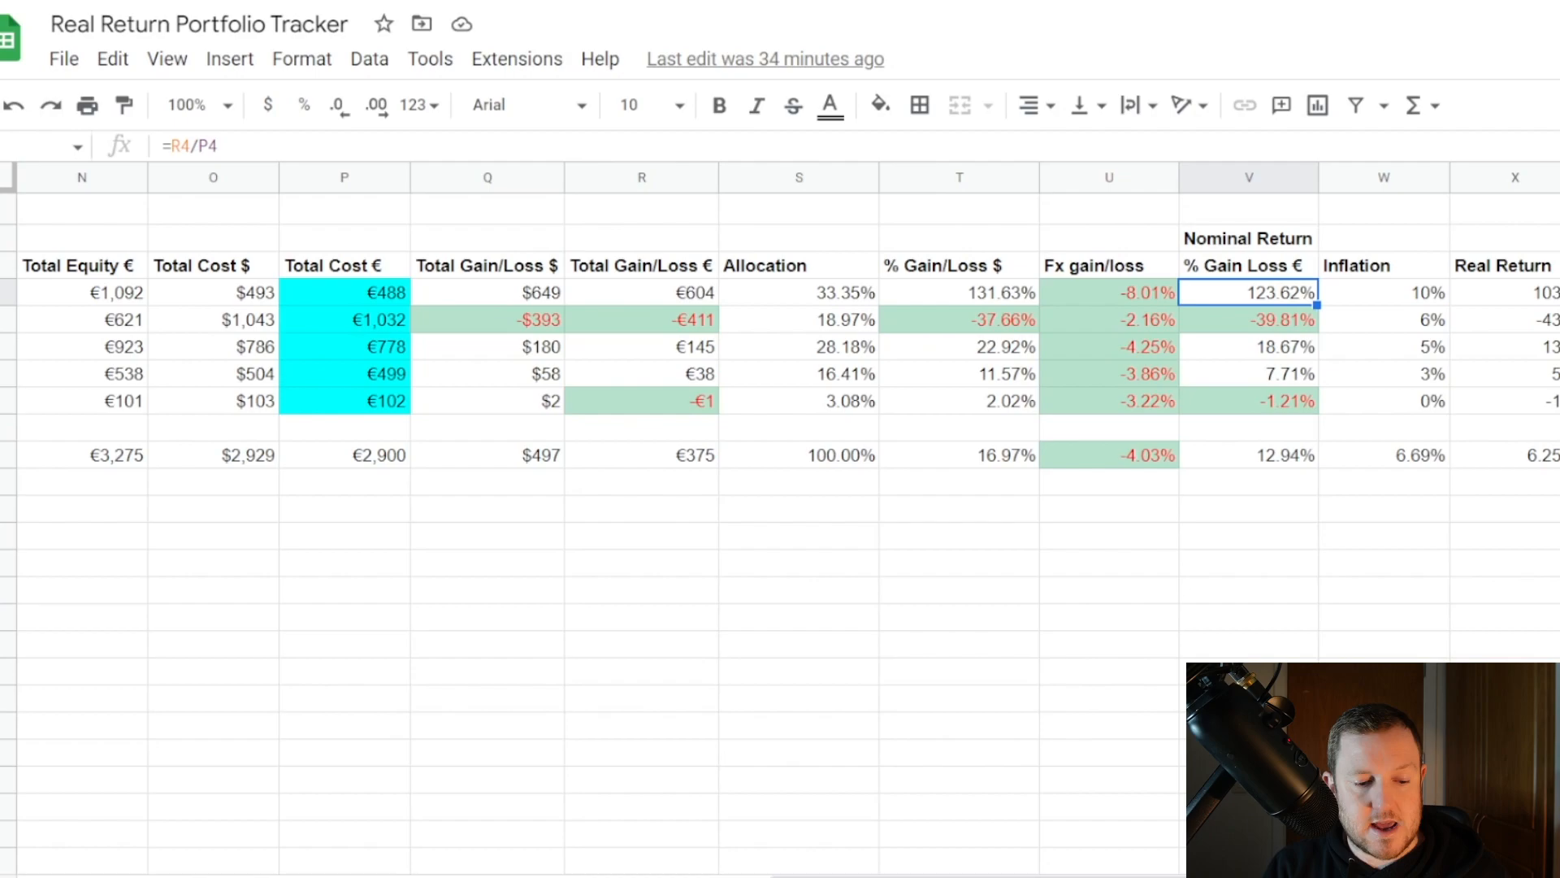
{"action": "mouse_move", "coordinate": [600, 684]}
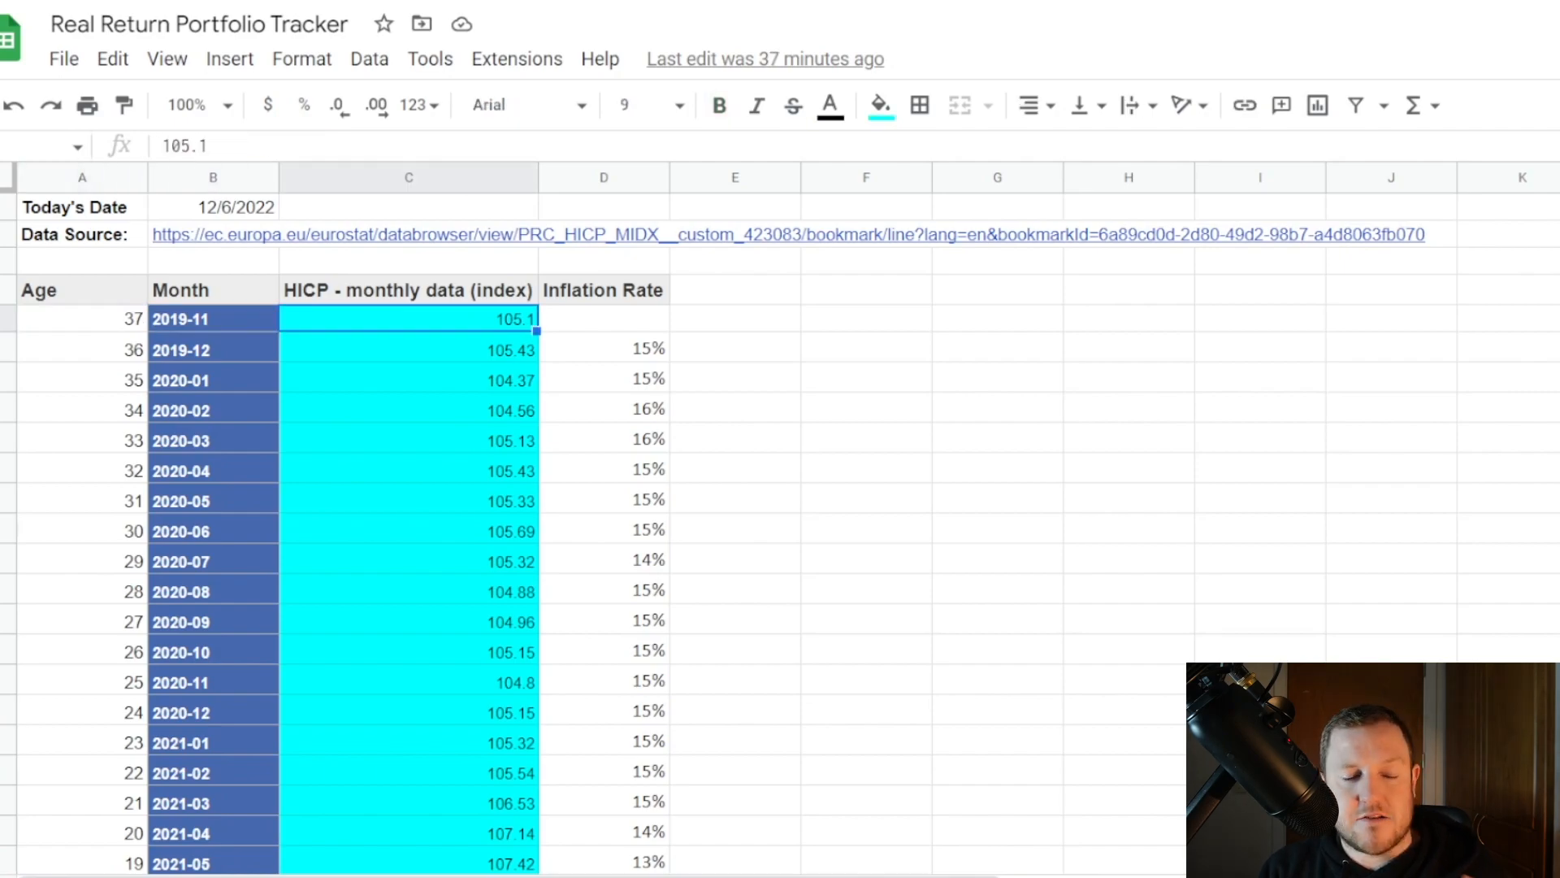
Check the December 2019 month value and how its age in months is calculated on Inflation Data.
{"action": "left_click", "coordinate": [81, 319]}
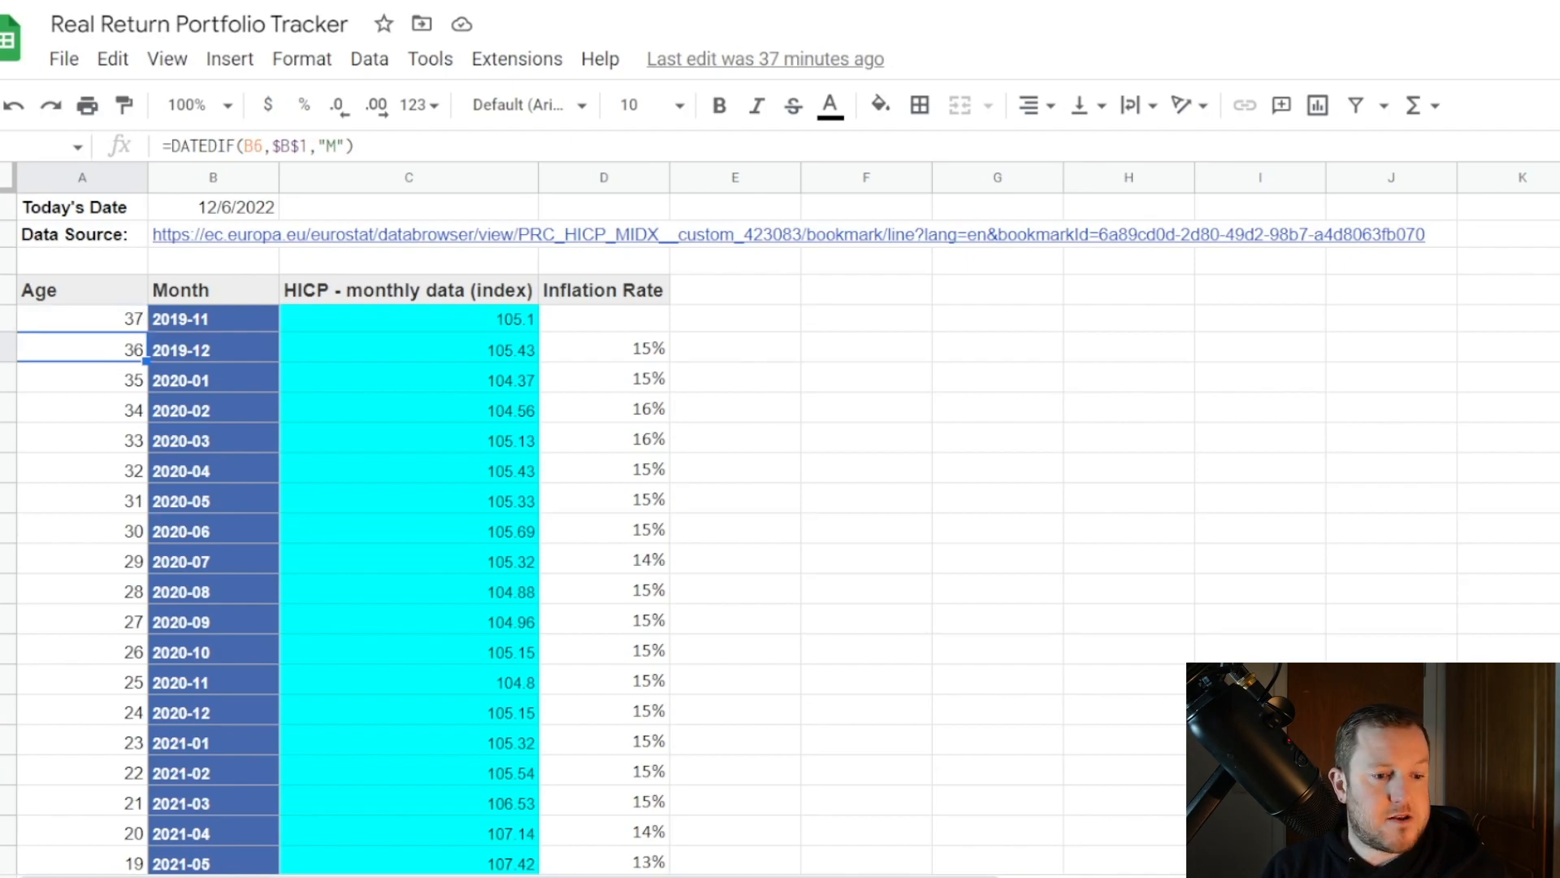
{"action": "left_click", "coordinate": [213, 350]}
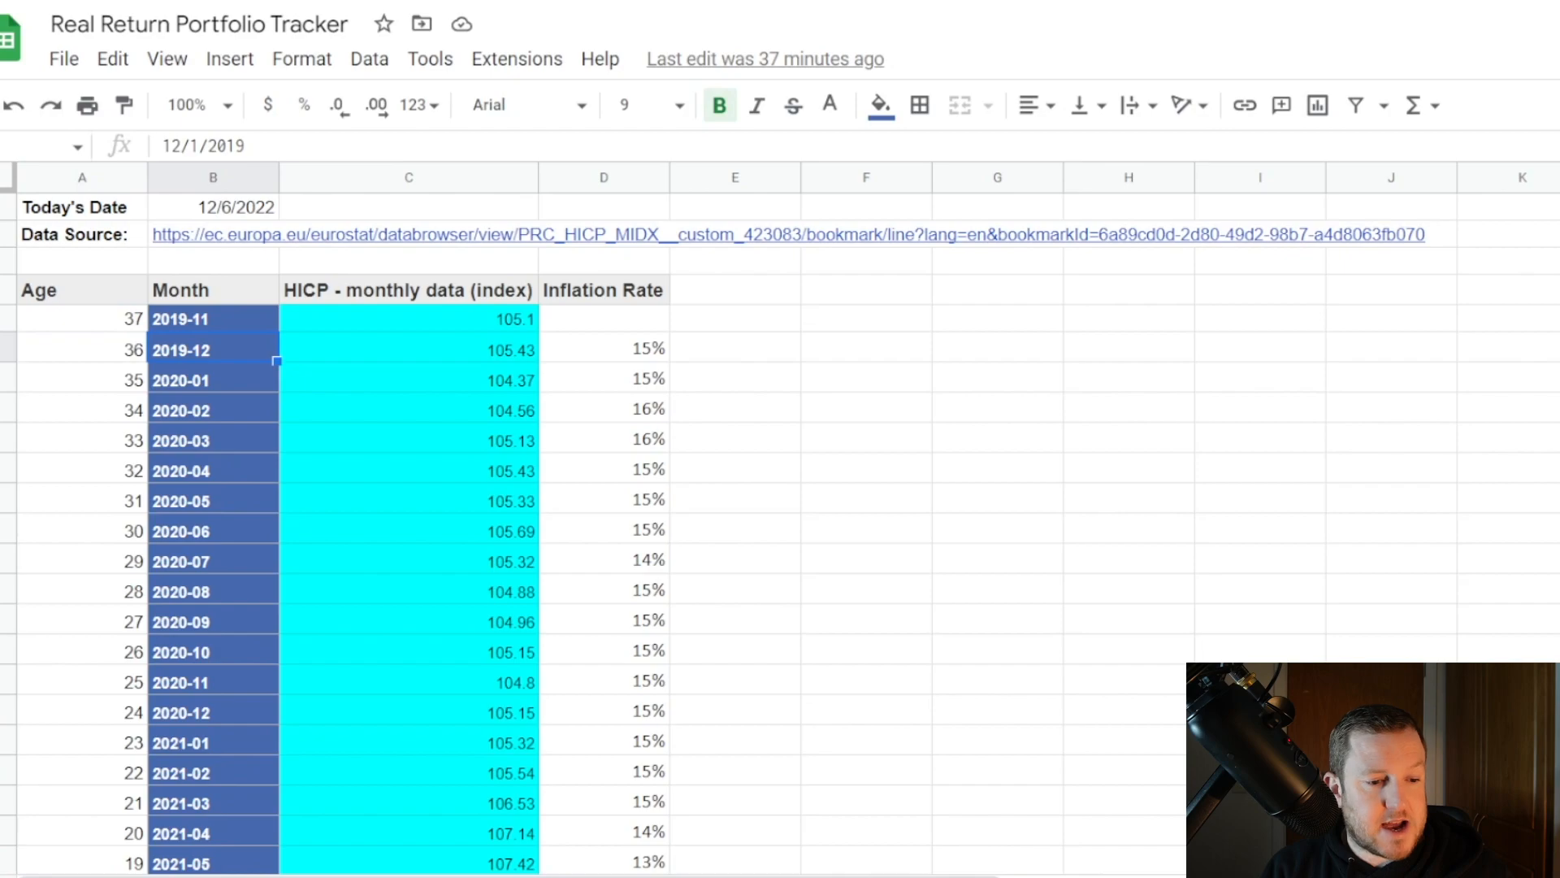
{"action": "left_click", "coordinate": [82, 349]}
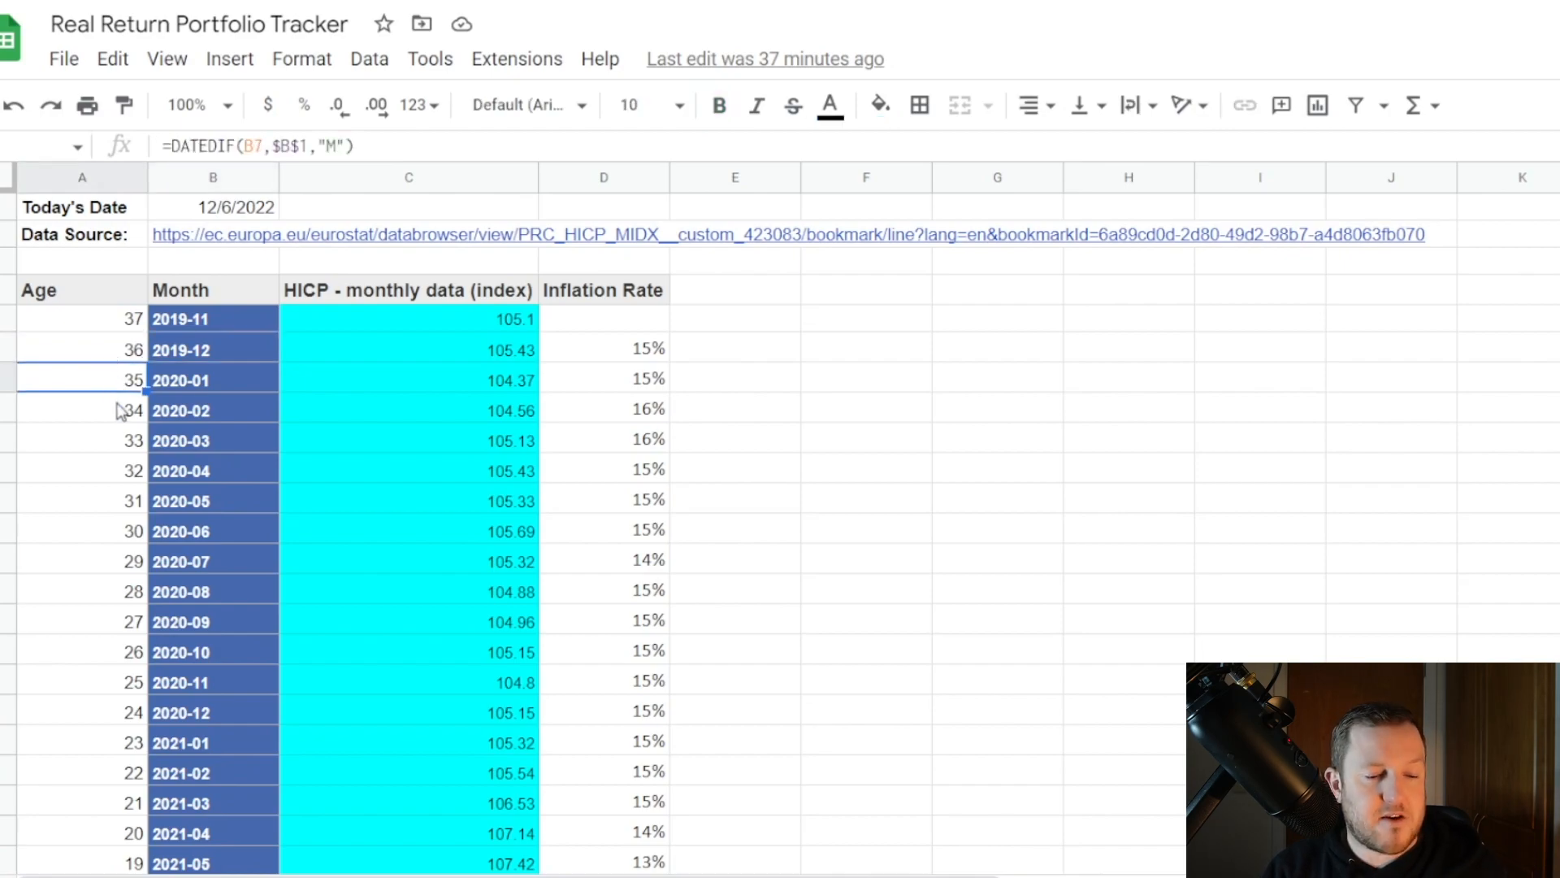
{"action": "mouse_move", "coordinate": [150, 386]}
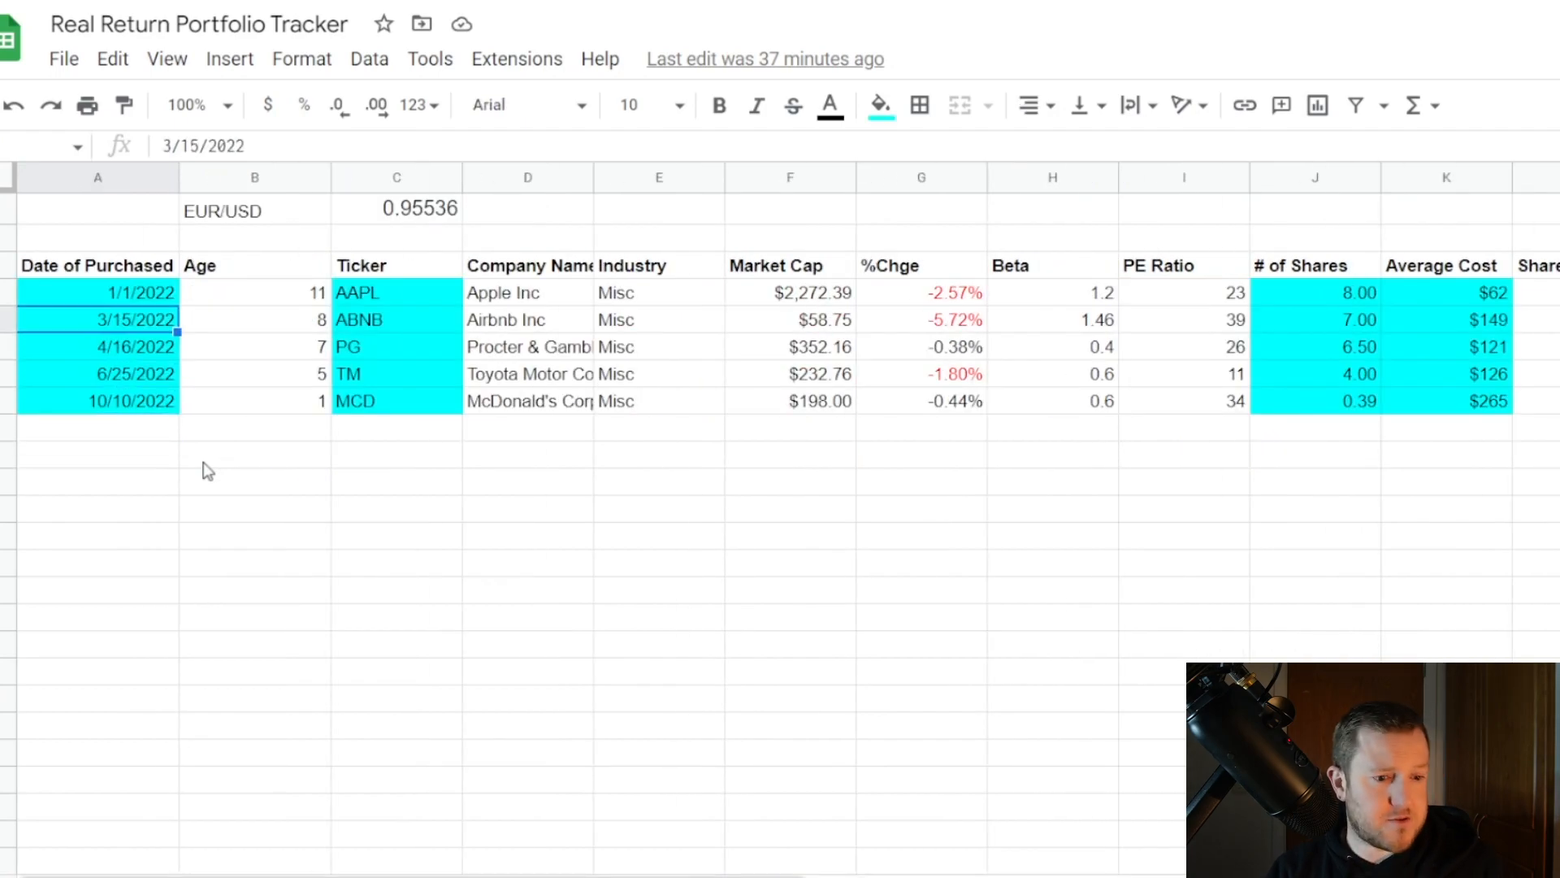
{"action": "left_click", "coordinate": [255, 291]}
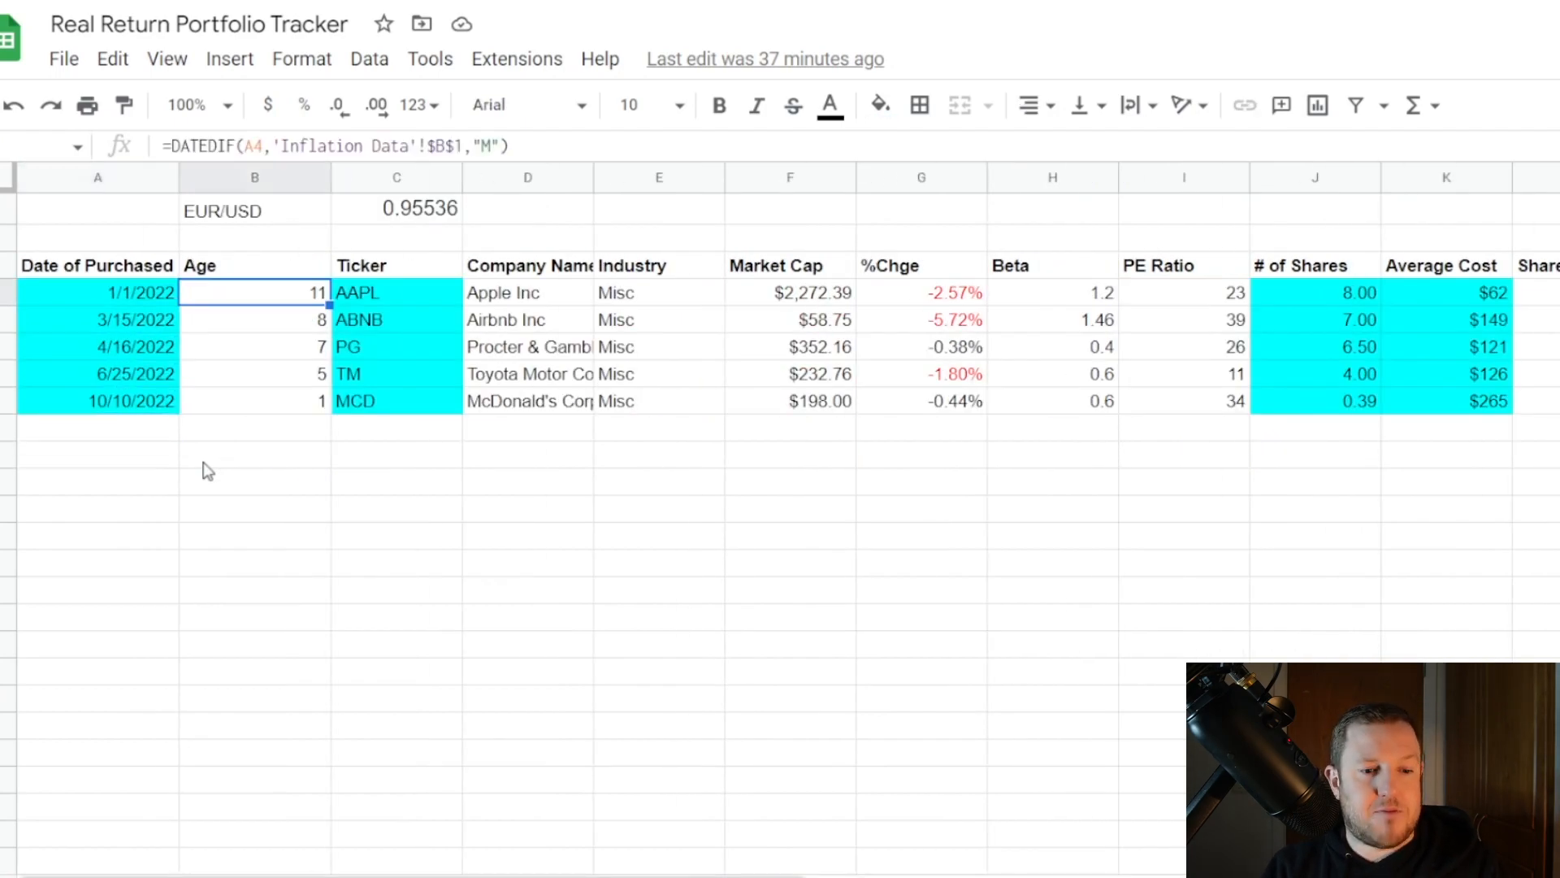
{"action": "mouse_move", "coordinate": [202, 544]}
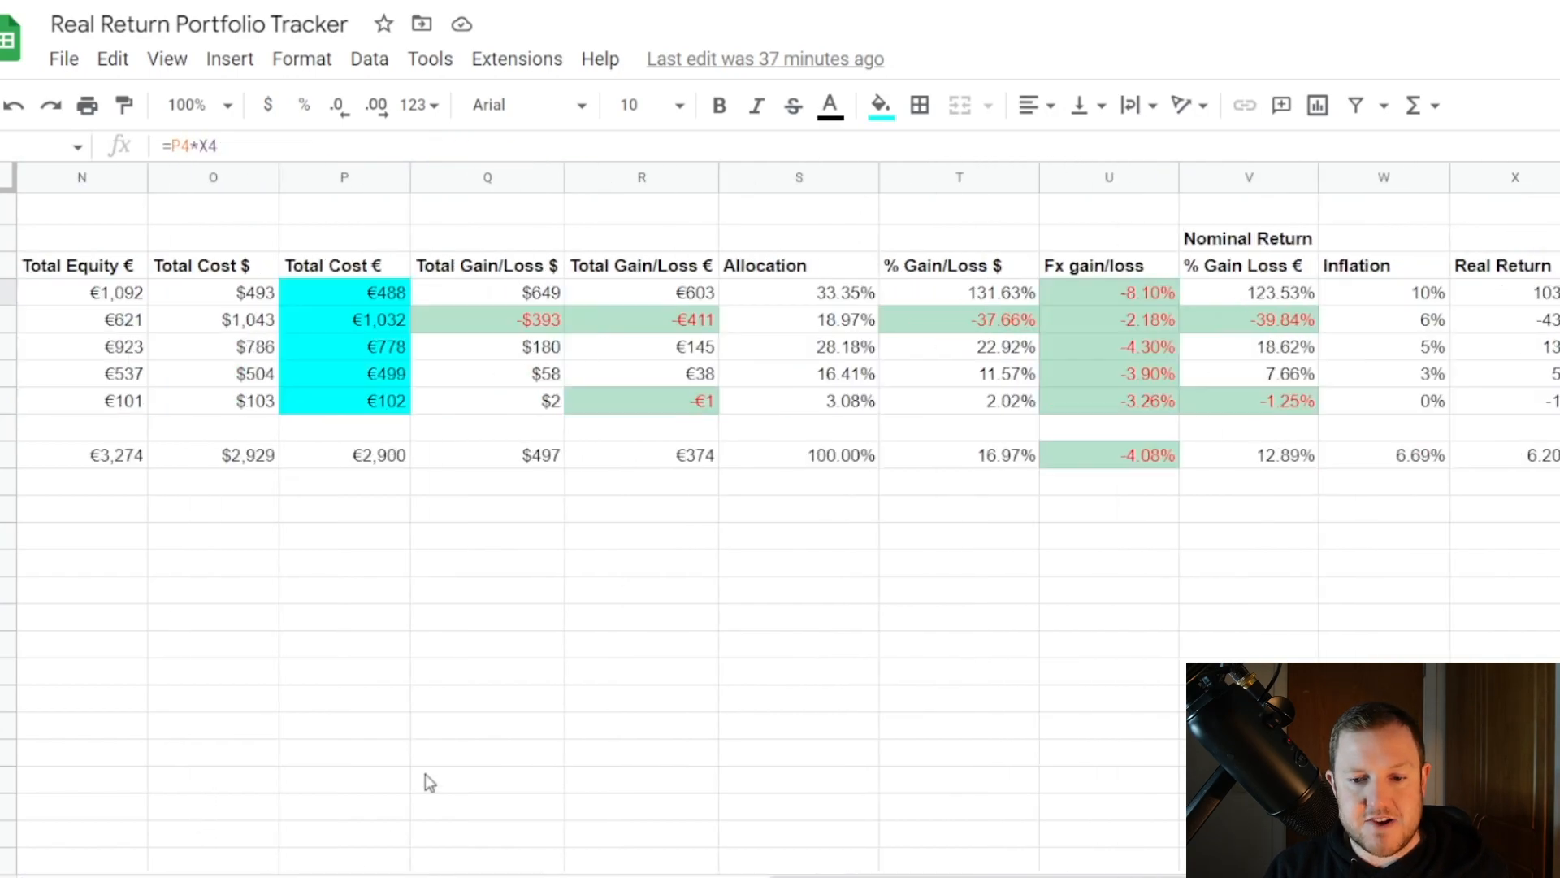
{"action": "left_click", "coordinate": [1248, 291]}
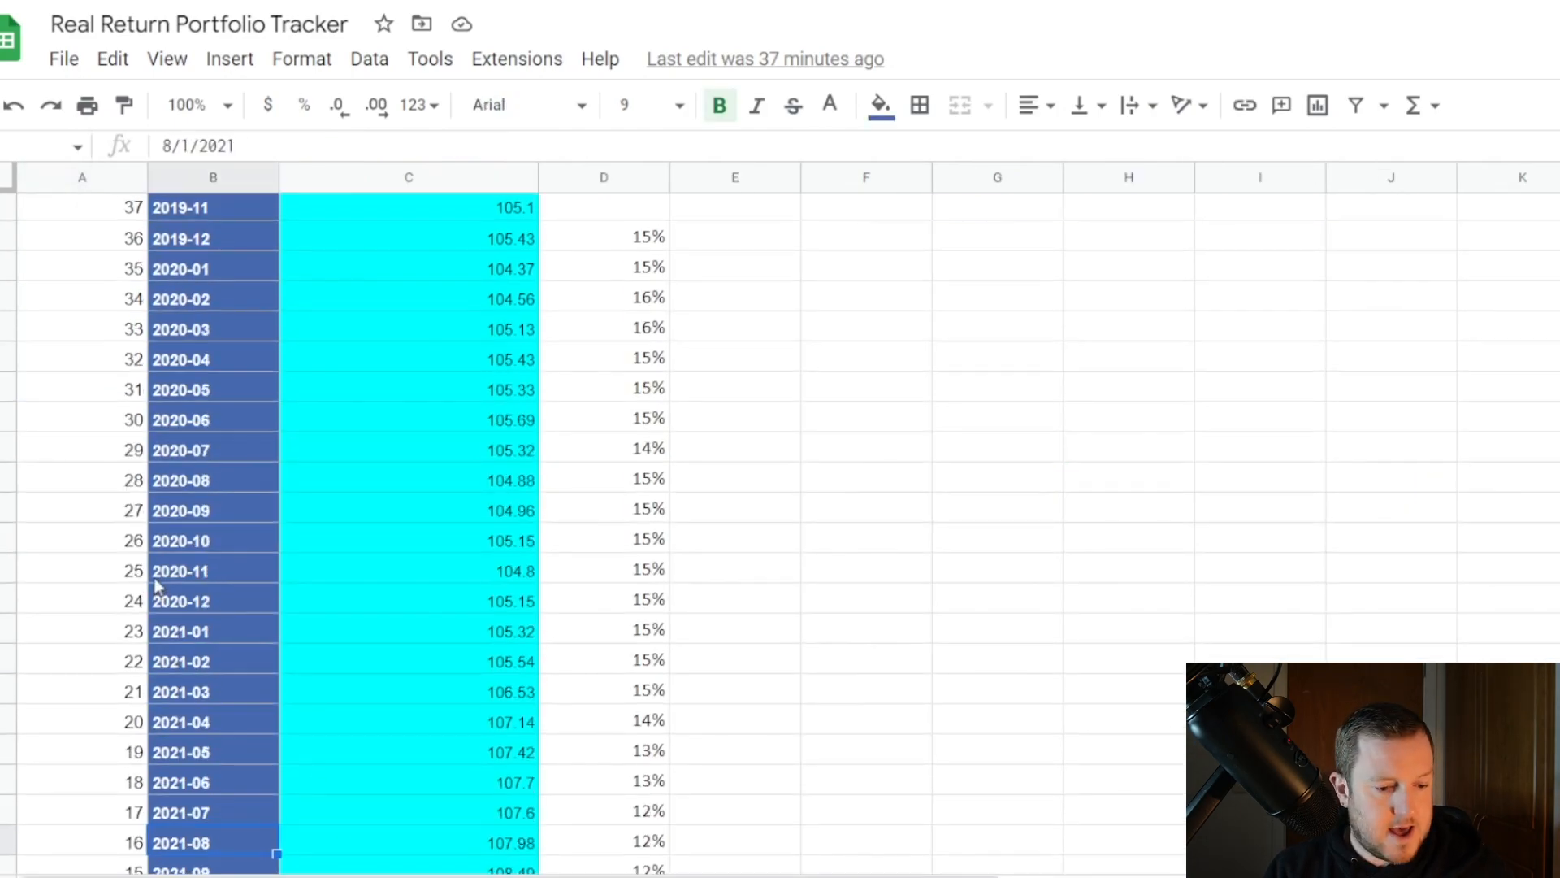
{"action": "scroll", "scroll_direction": "down", "scroll_amount": 3}
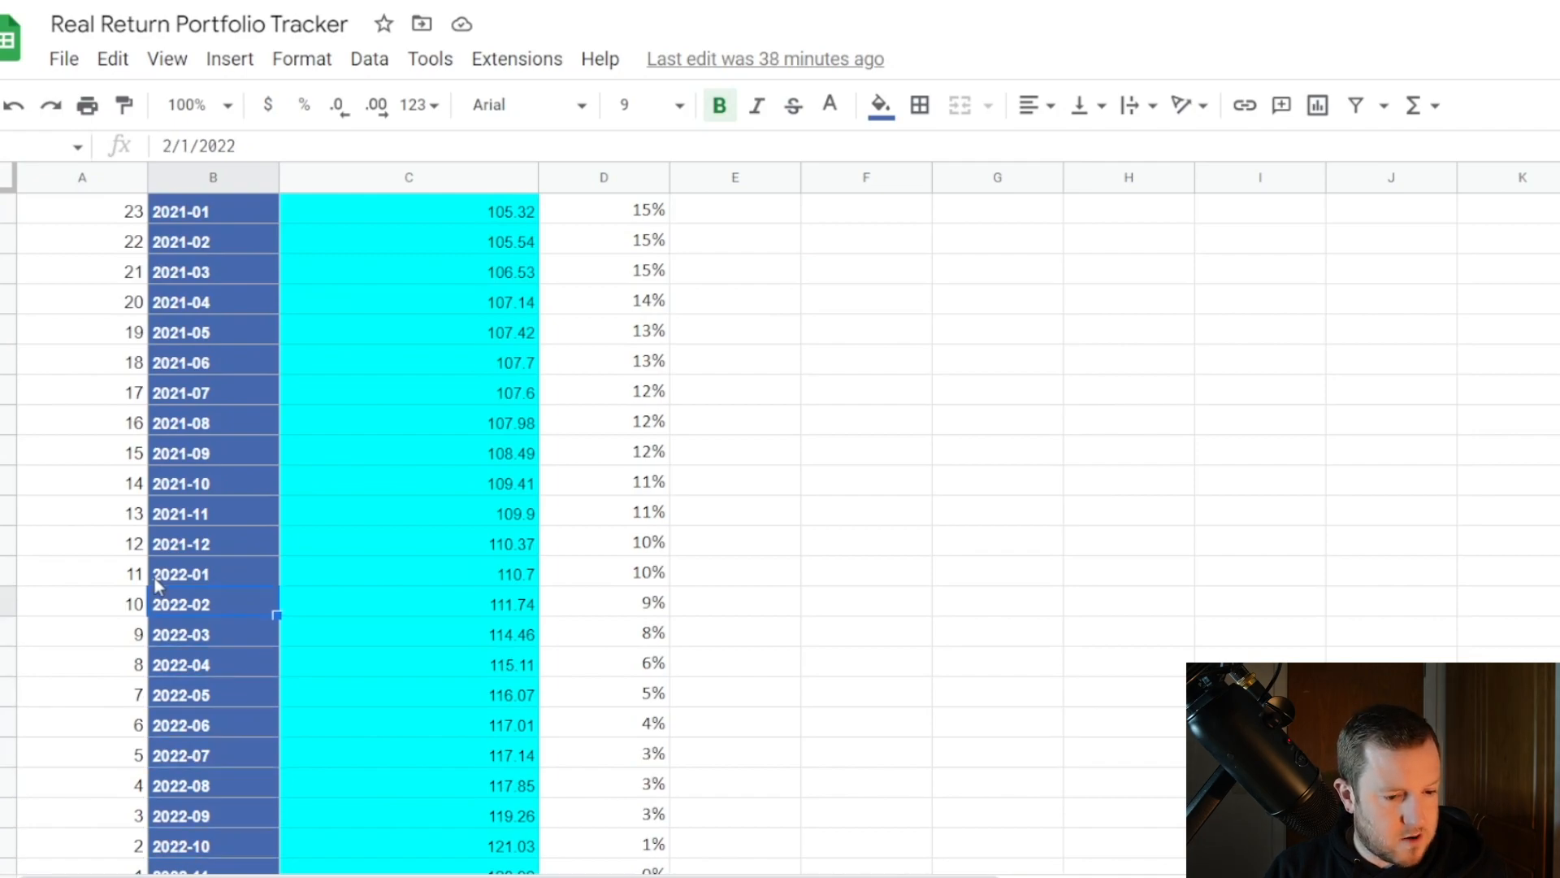
{"action": "left_click", "coordinate": [603, 572]}
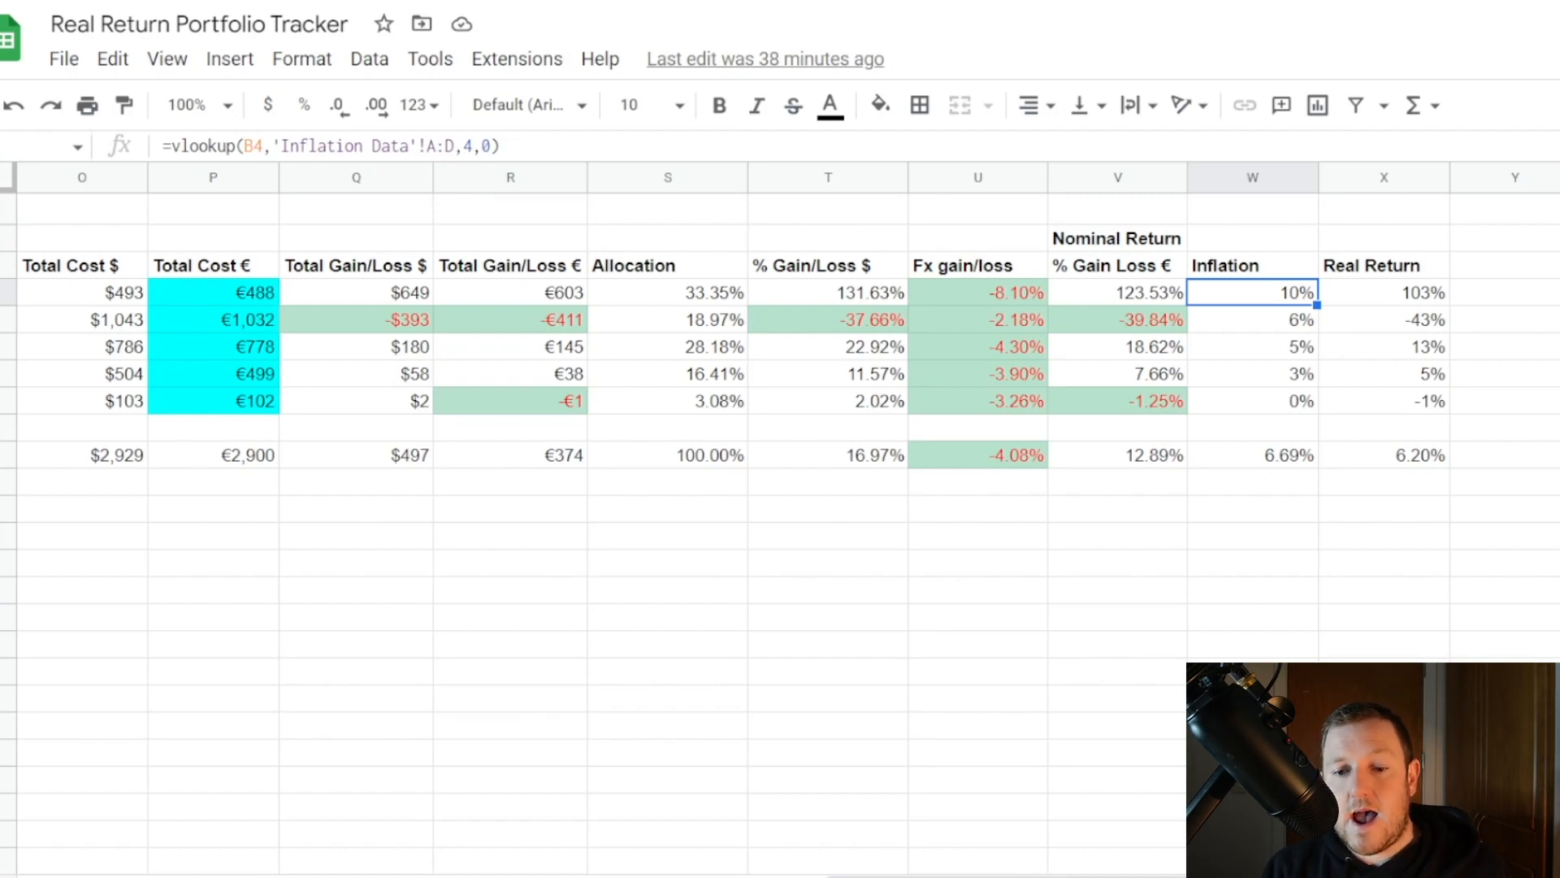
{"action": "left_click", "coordinate": [1384, 291]}
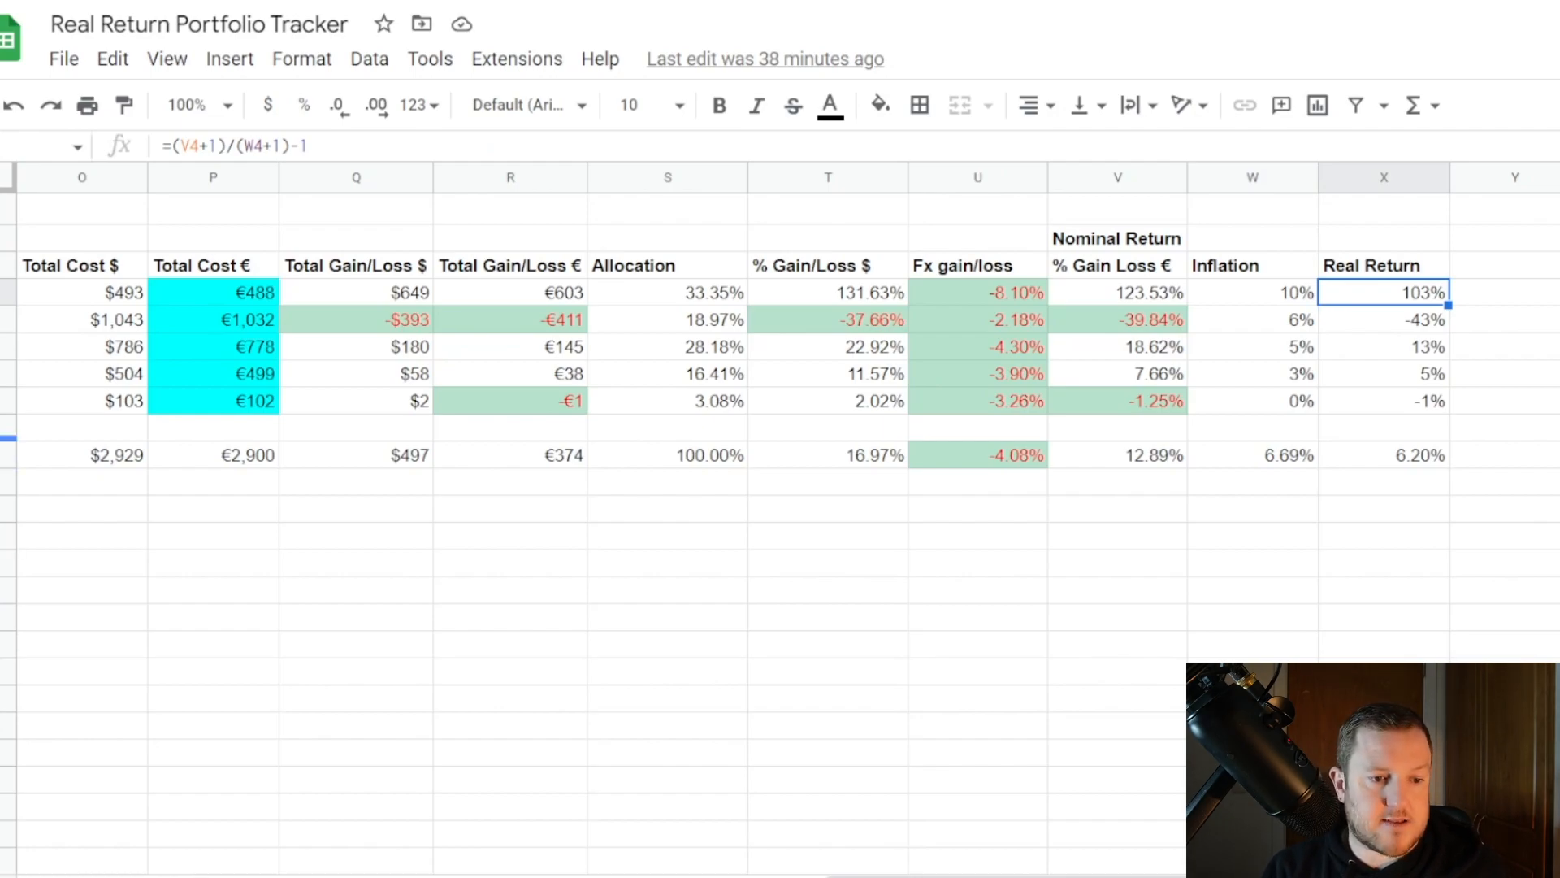
{"action": "double_click", "coordinate": [1382, 291]}
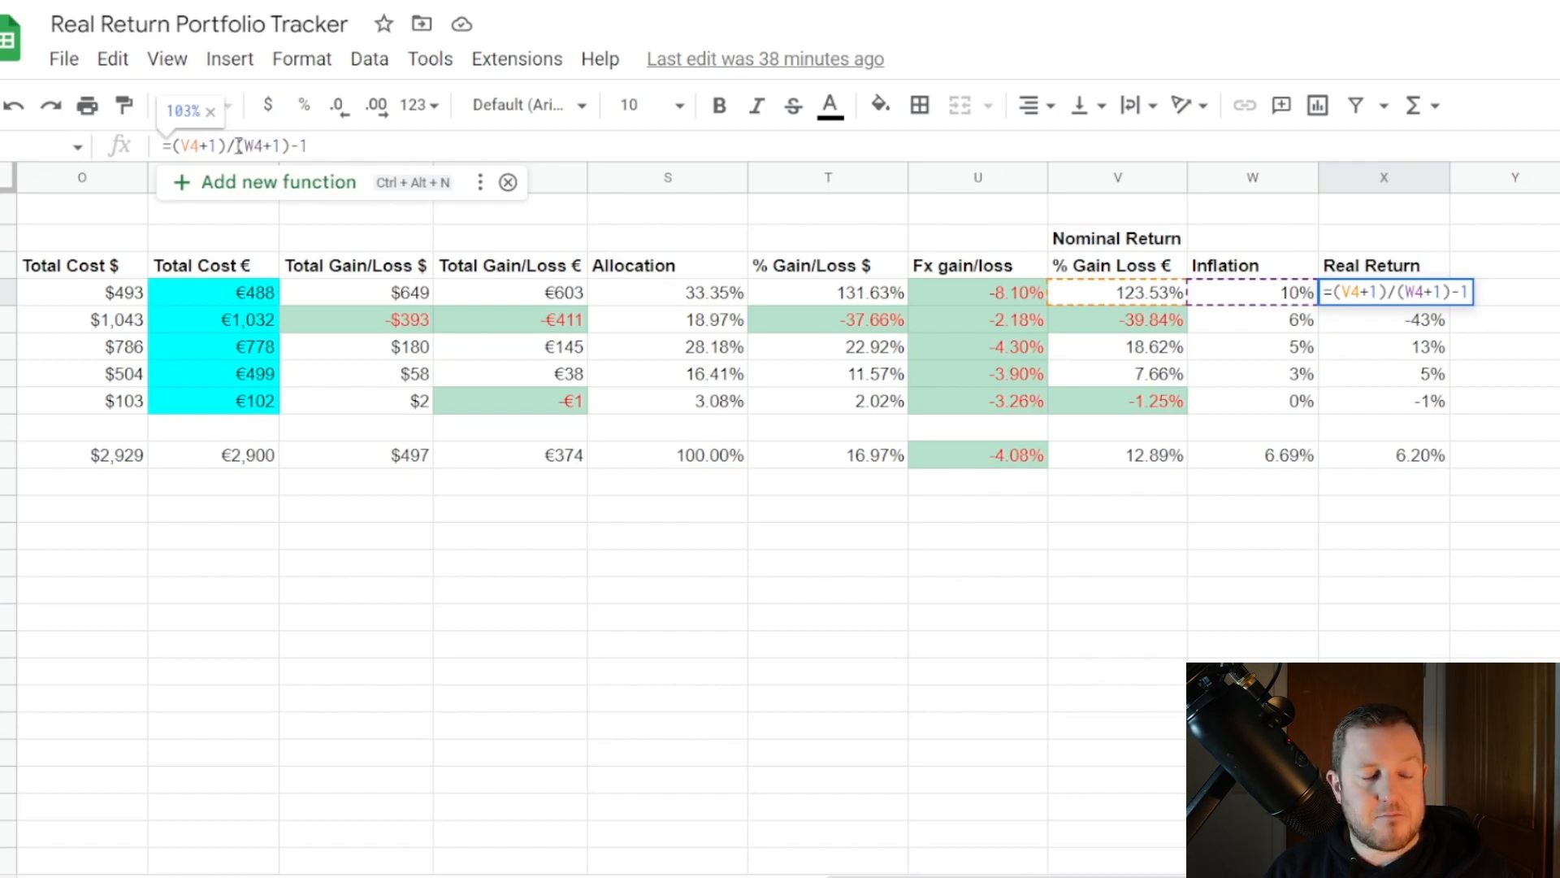
{"action": "left_click", "coordinate": [1117, 291]}
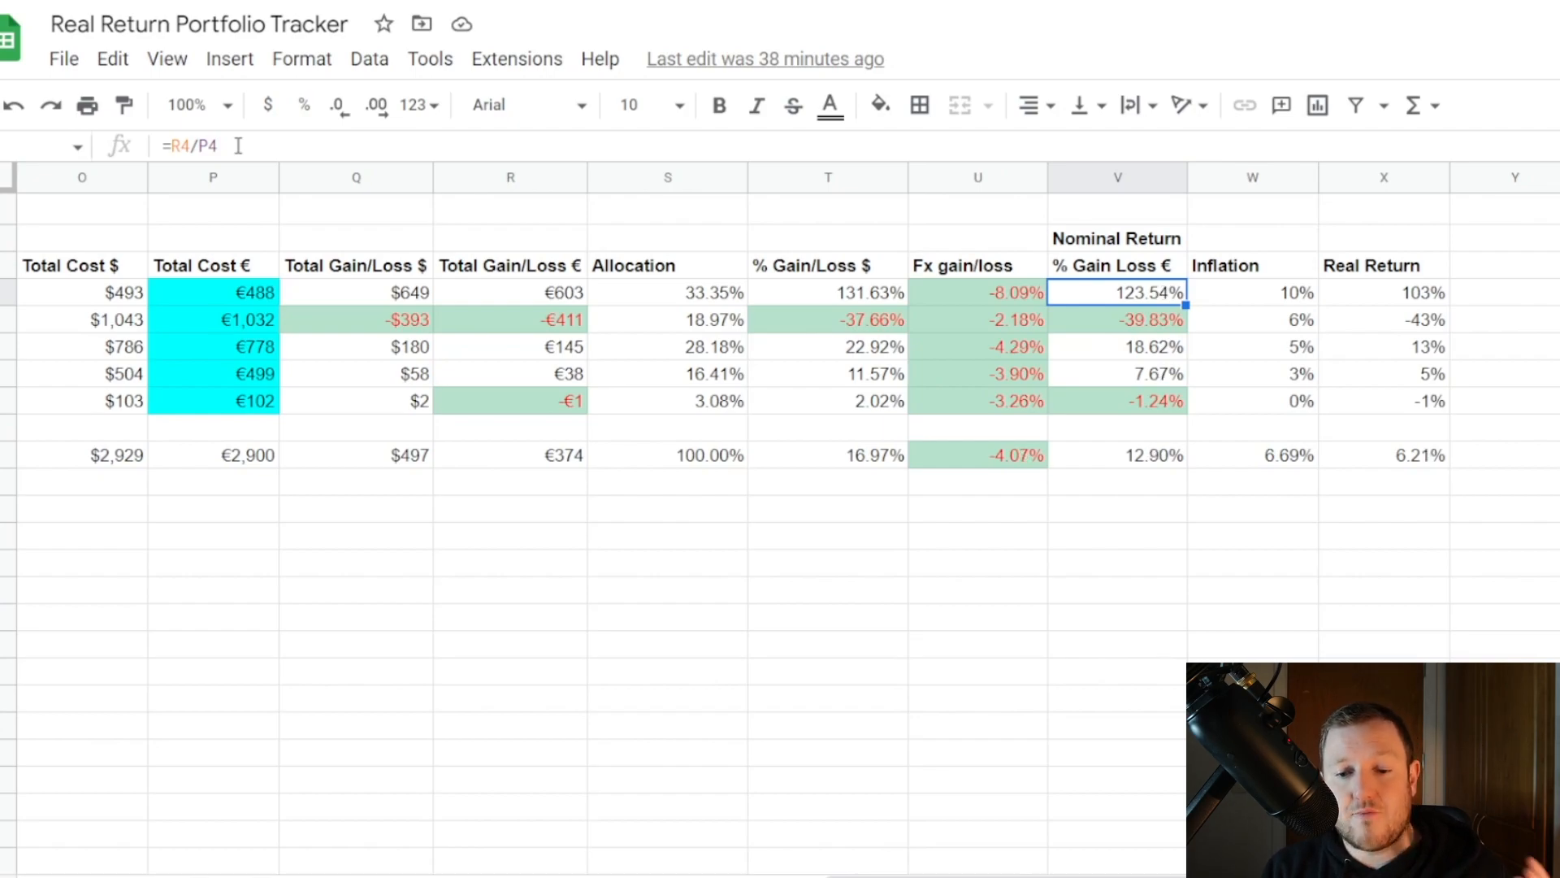
{"action": "left_click", "coordinate": [1383, 291]}
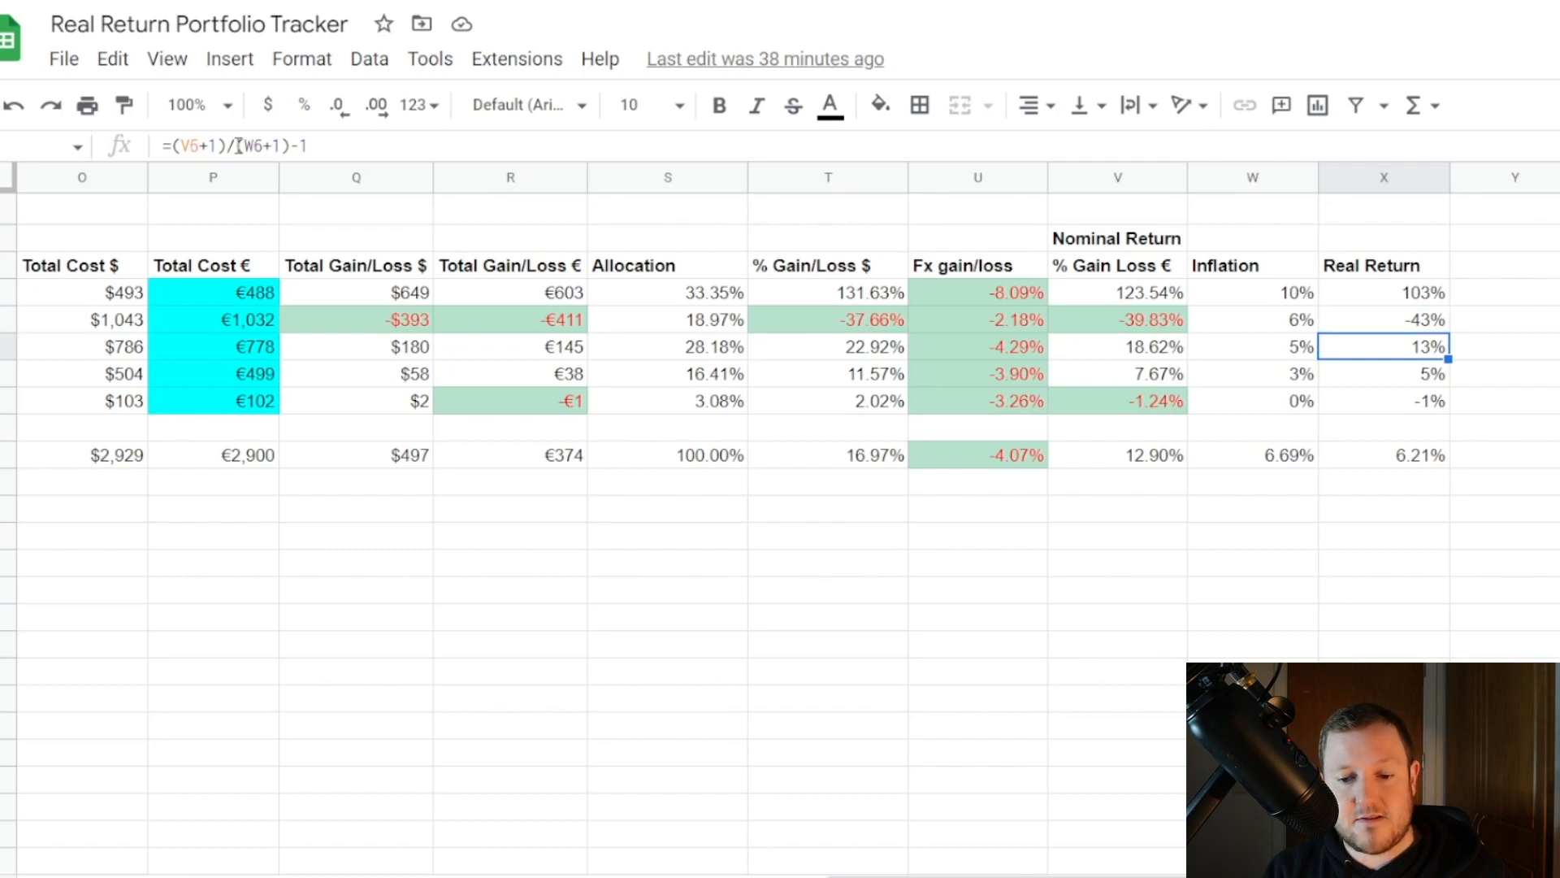
{"action": "left_click", "coordinate": [1382, 455]}
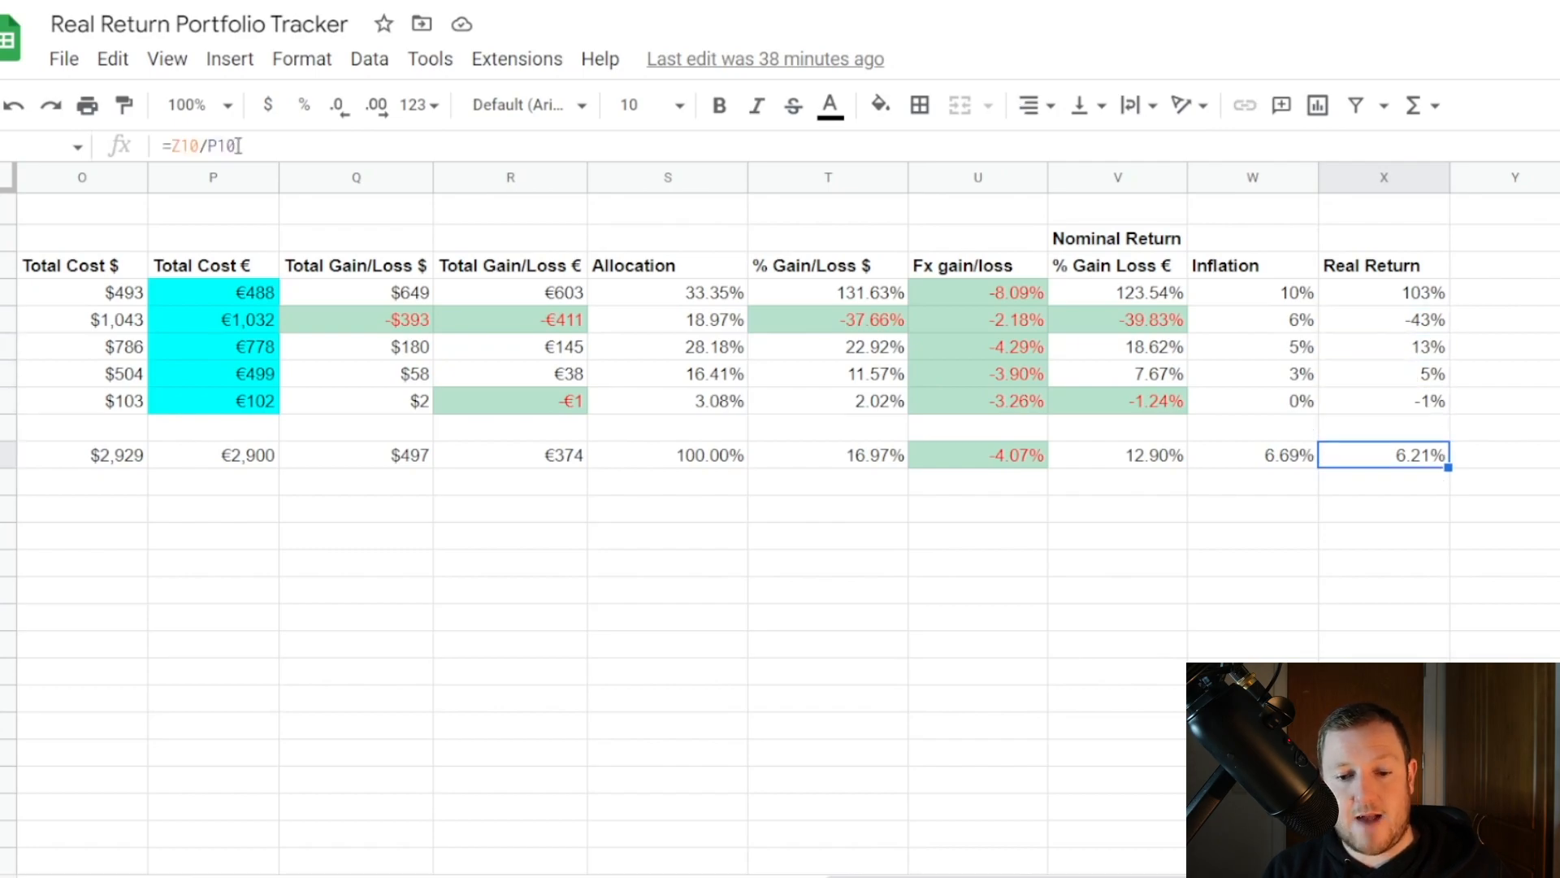
{"action": "left_click", "coordinate": [1251, 455]}
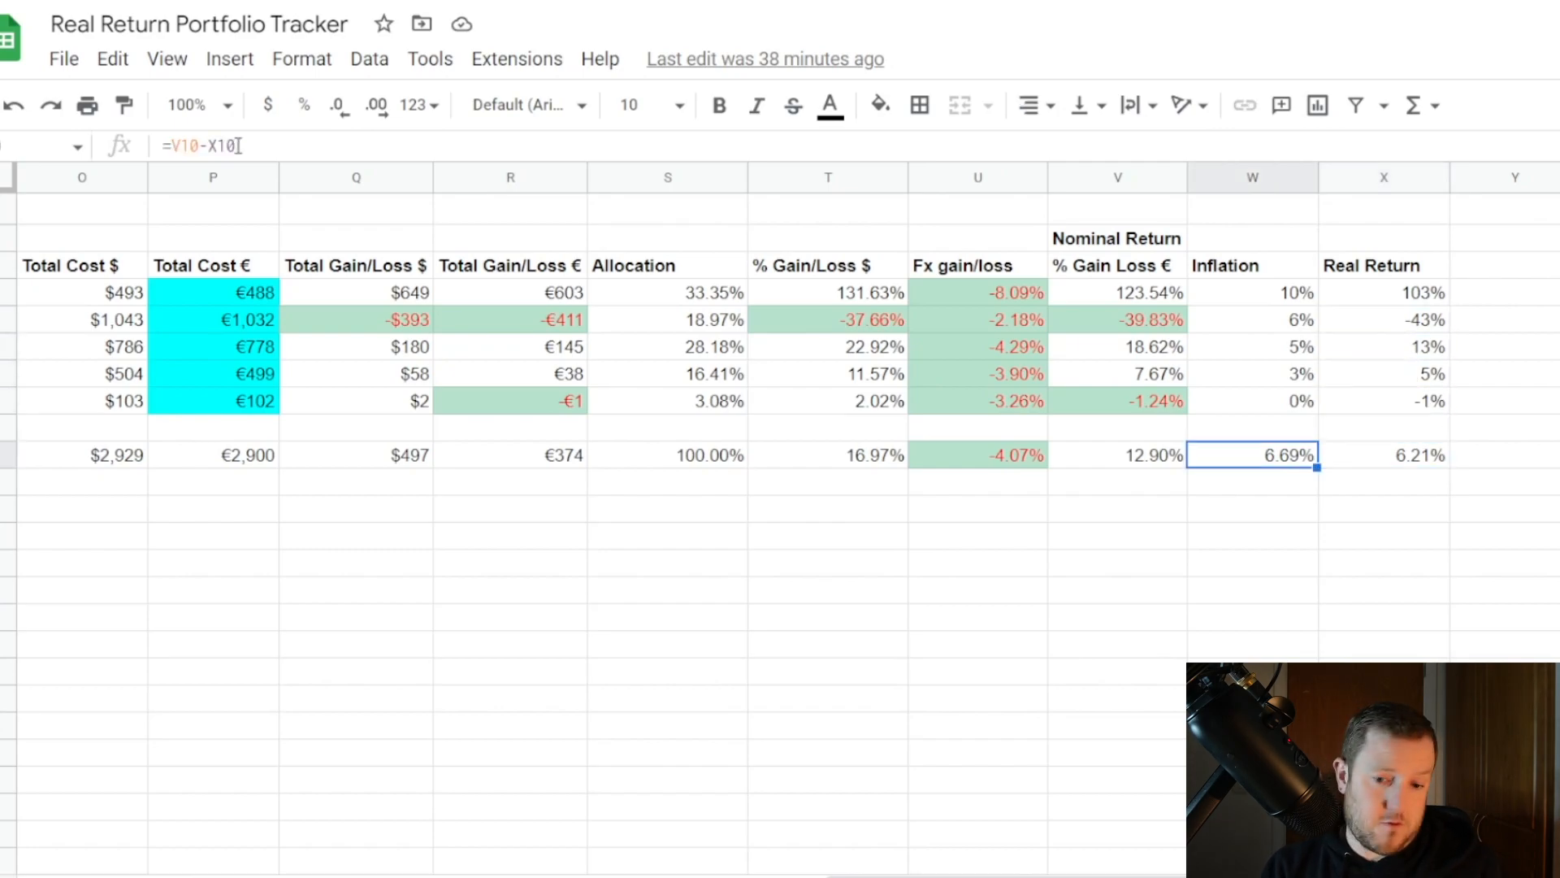
{"action": "left_click", "coordinate": [1119, 455]}
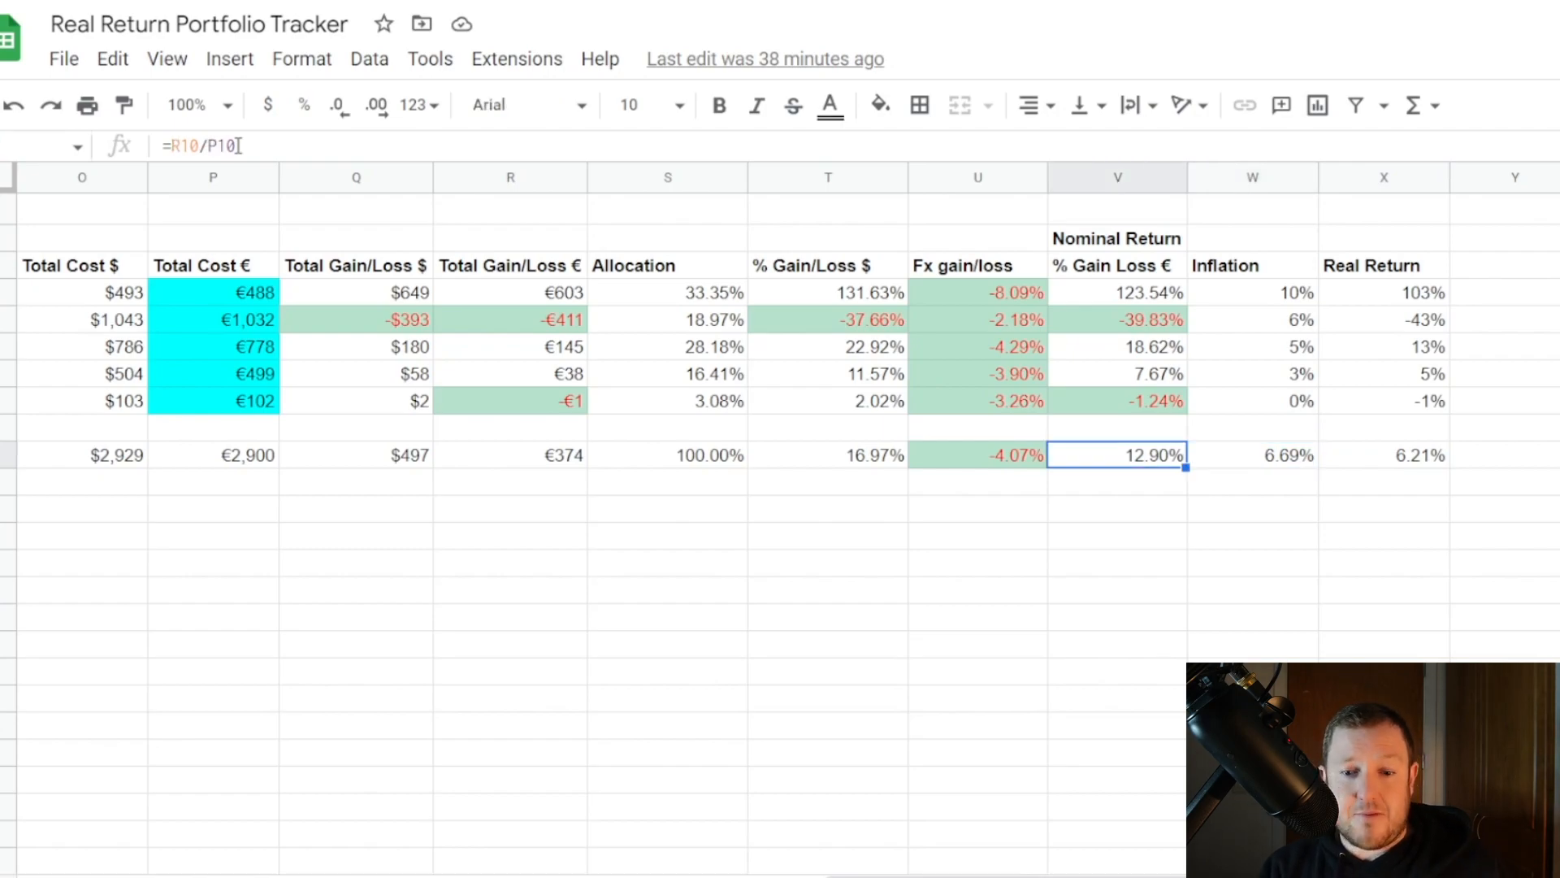
{"action": "left_click", "coordinate": [1383, 455]}
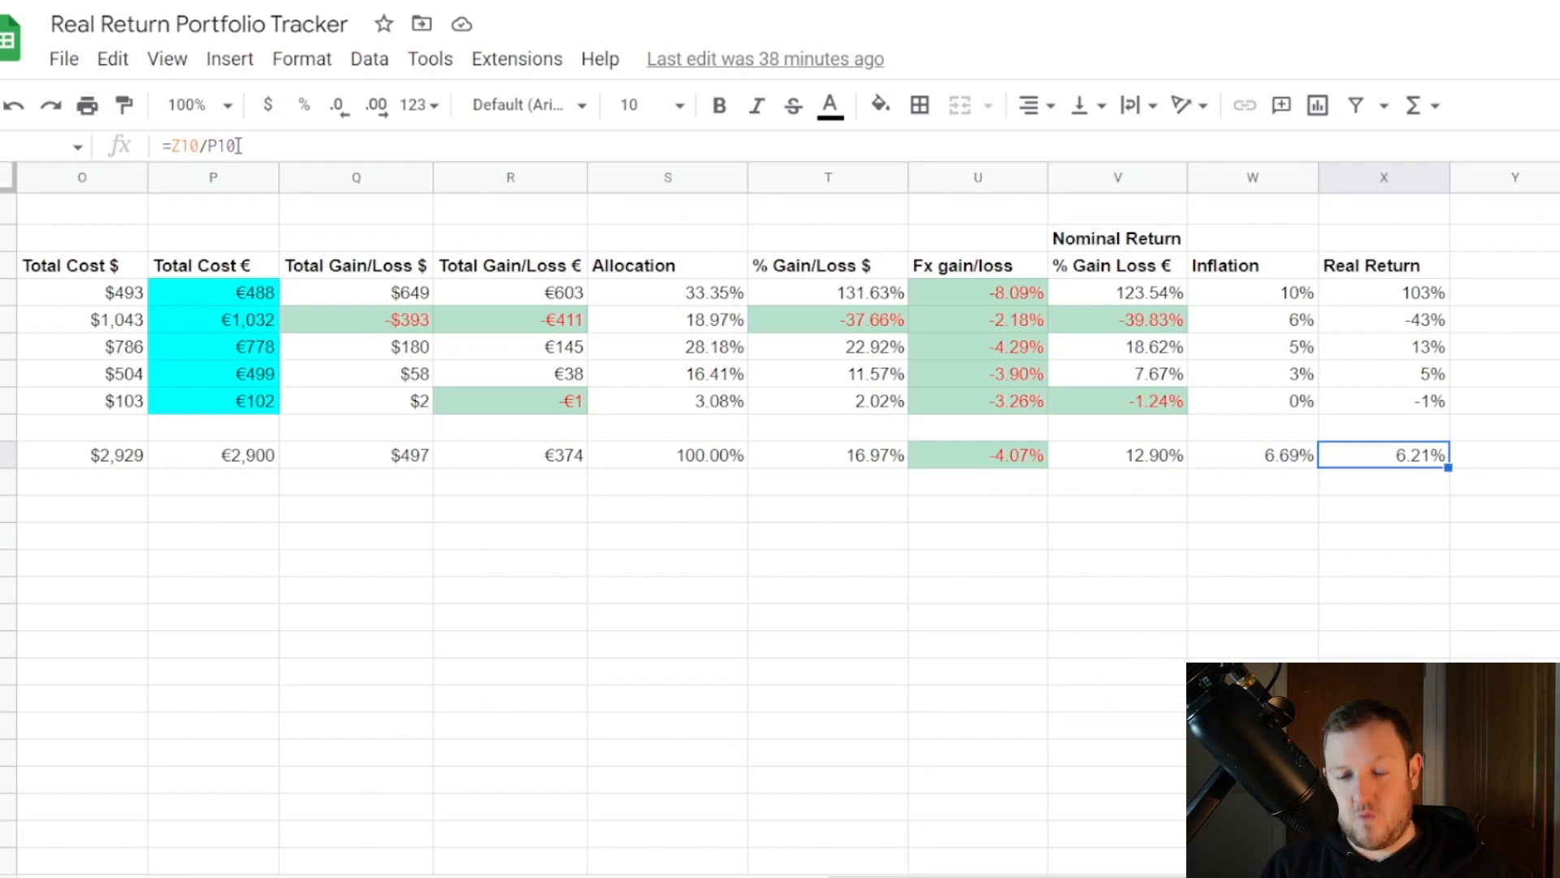